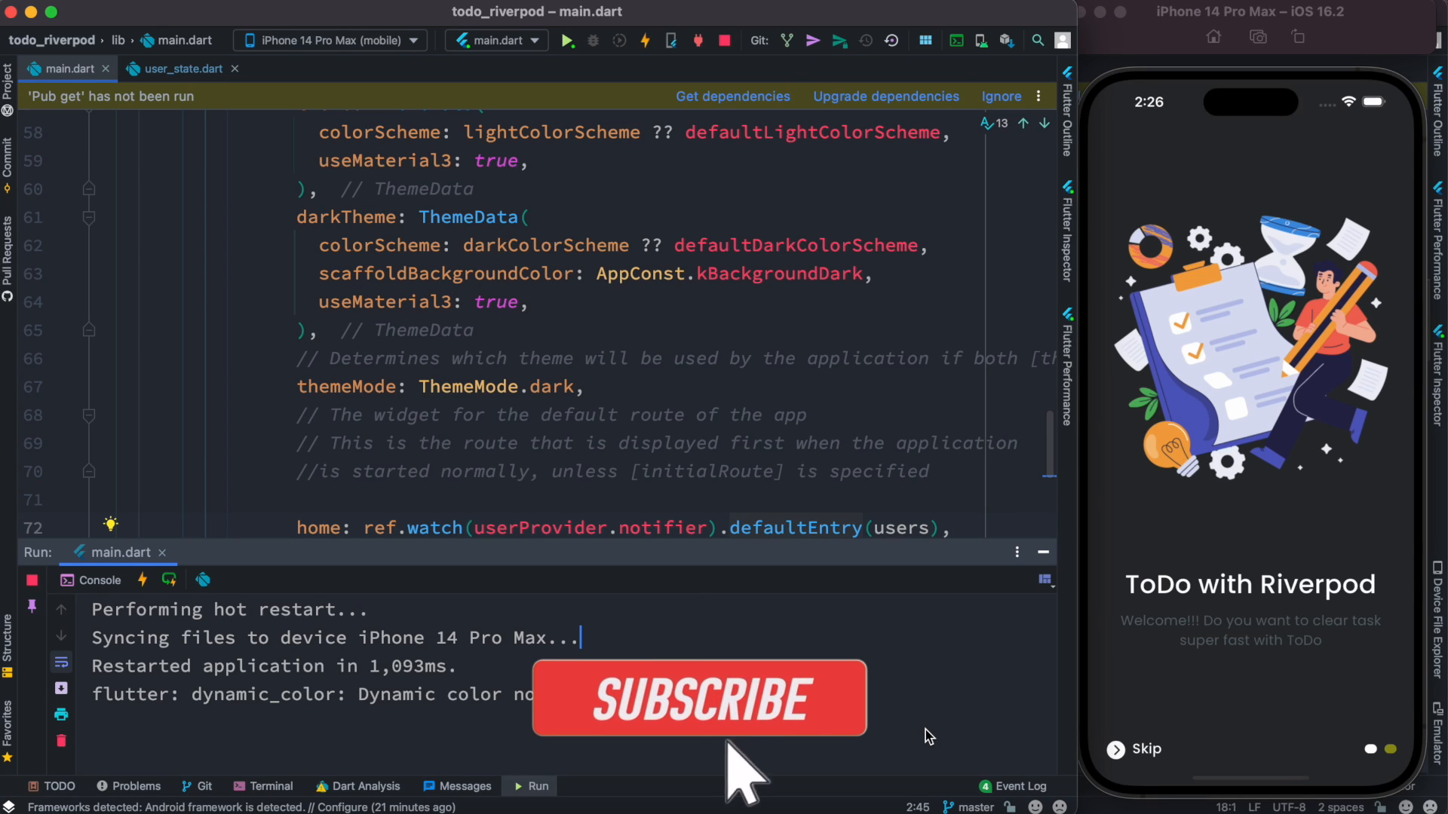
Verify riverpod-todo-project is in Firebase's Recent projects, then go back to Android Studio
click(698, 699)
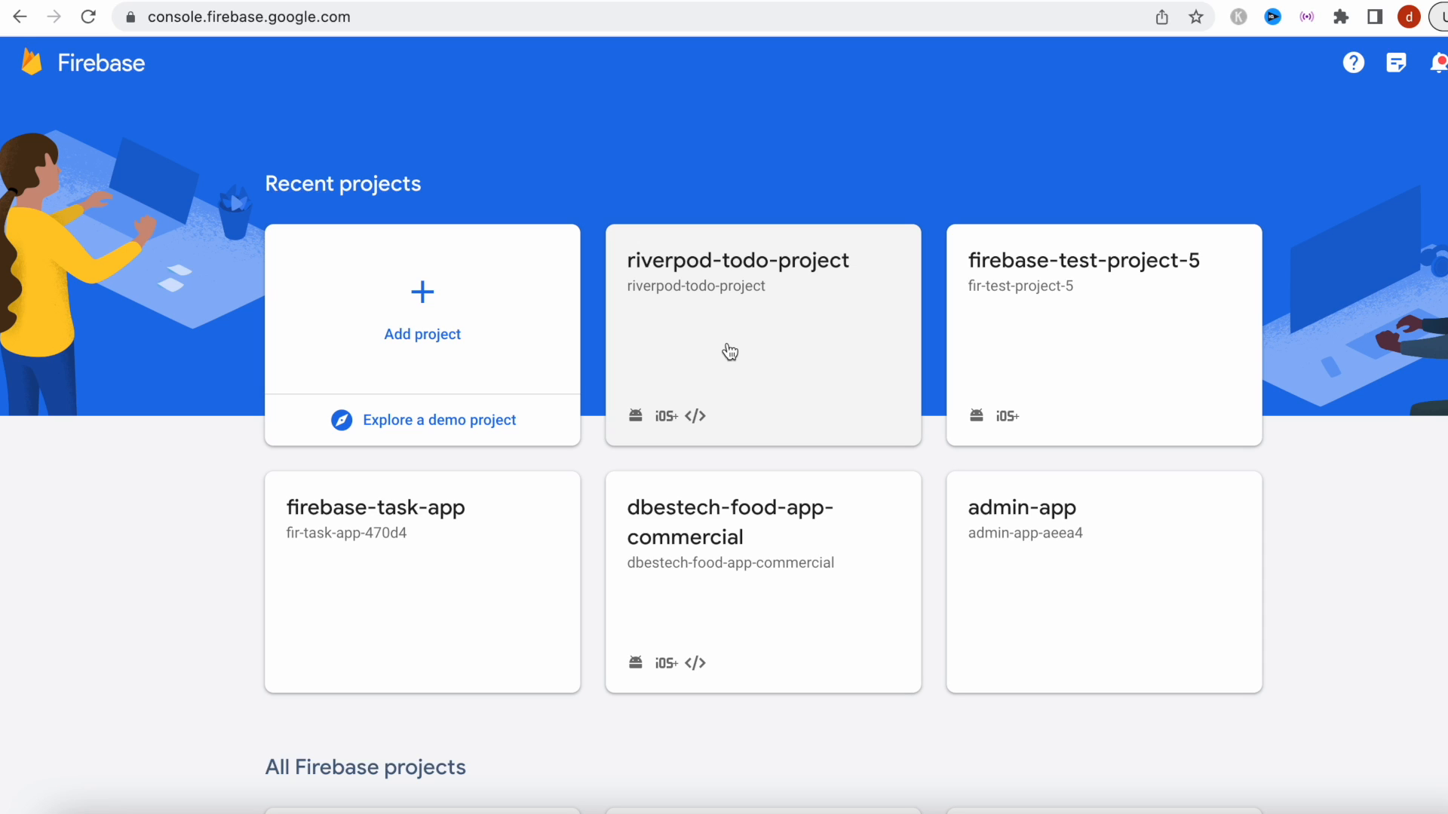
mouse_move(743, 284)
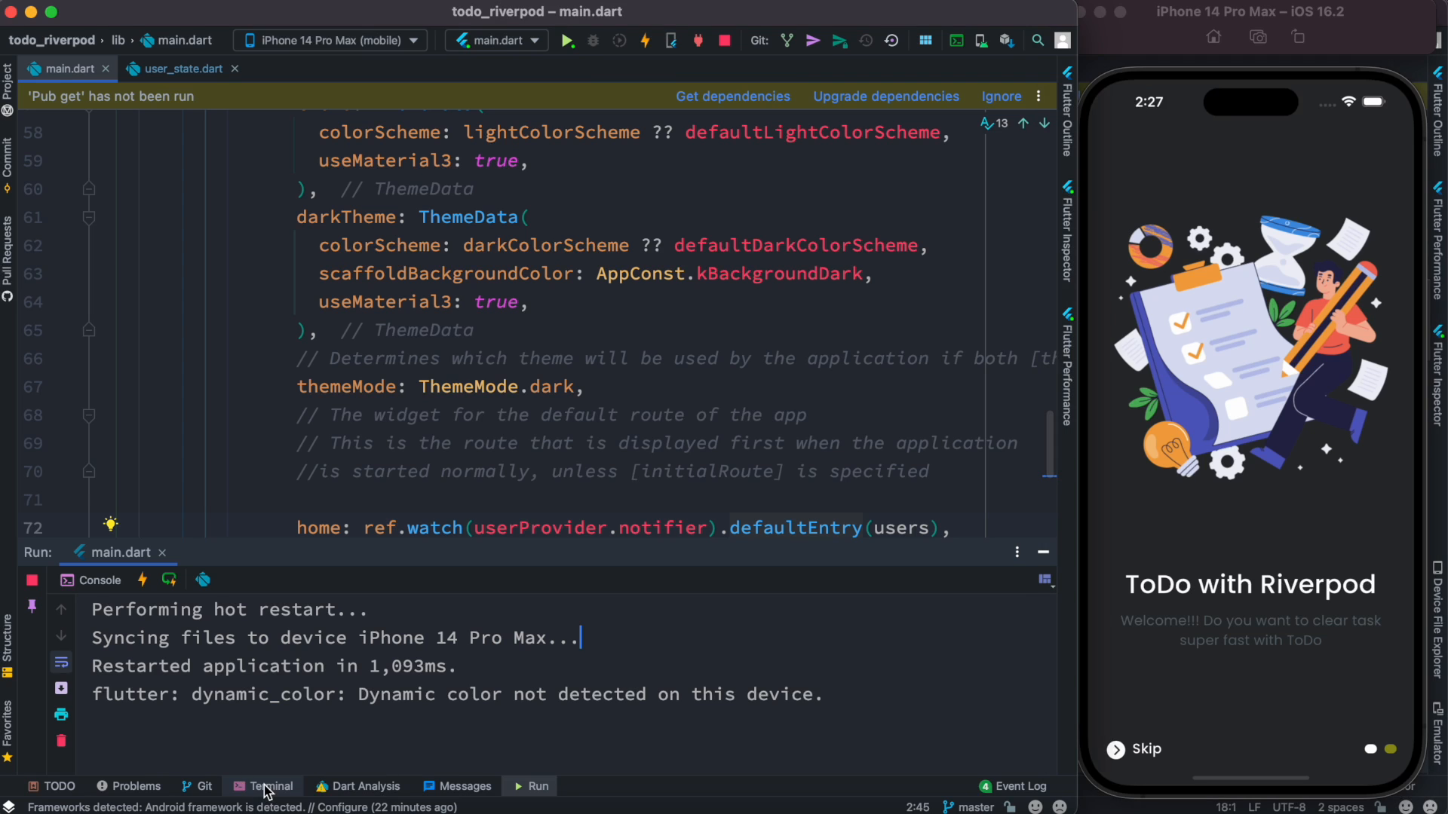
Clear the project terminal and run flutterfire configure to list Firebase projects
click(270, 785)
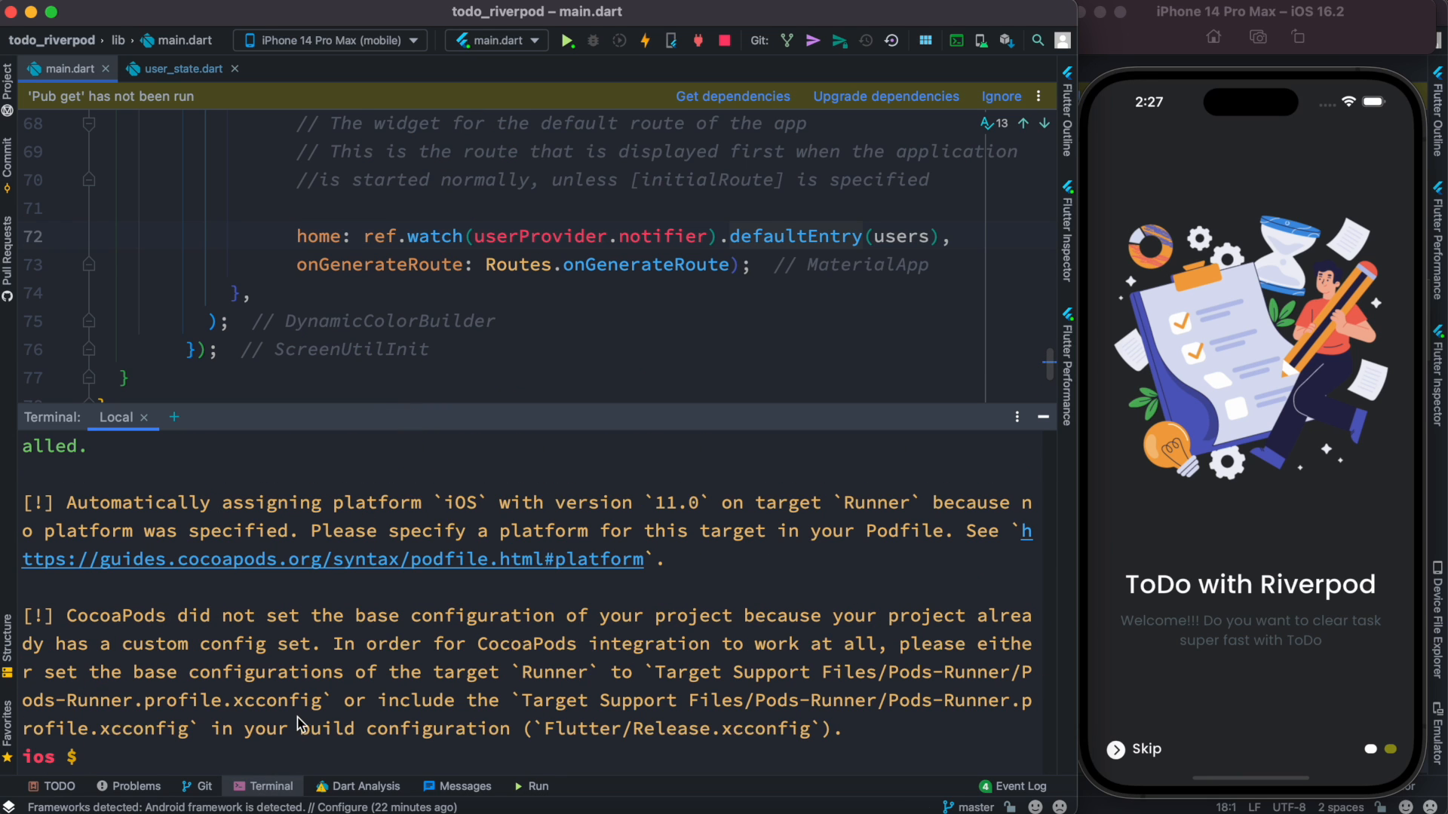
text(clea)
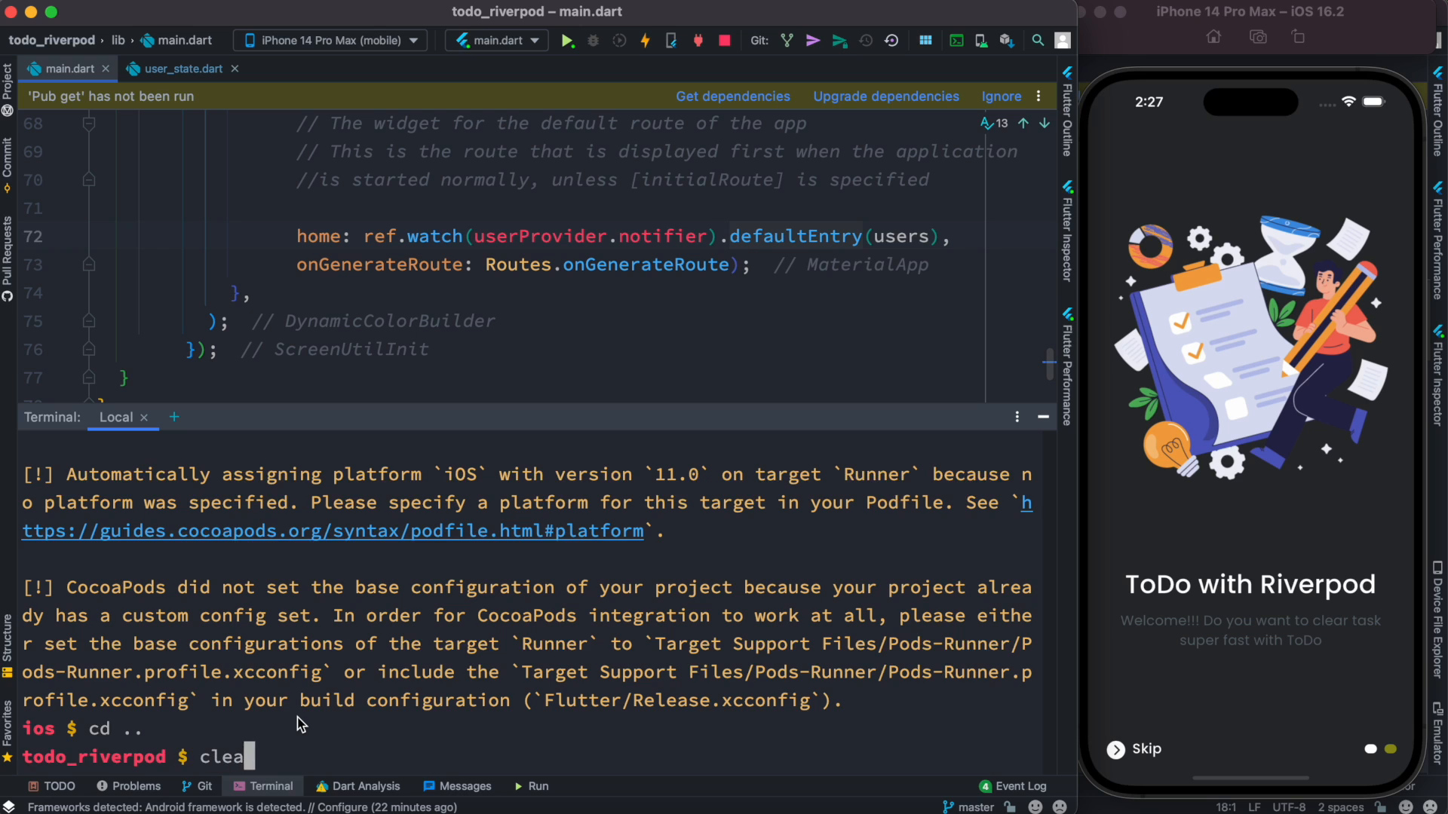
key(Enter)
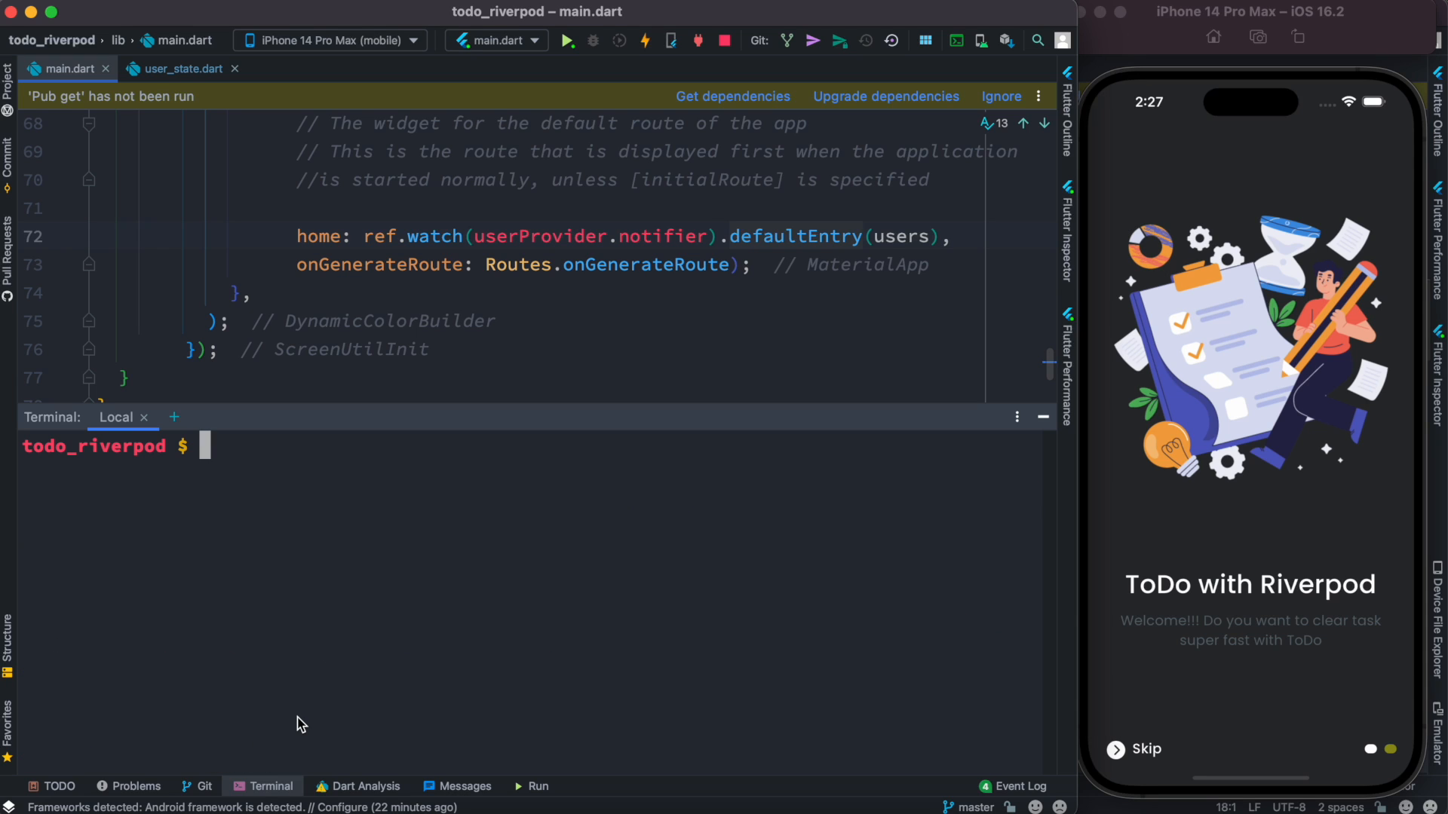
text(flutterfire con)
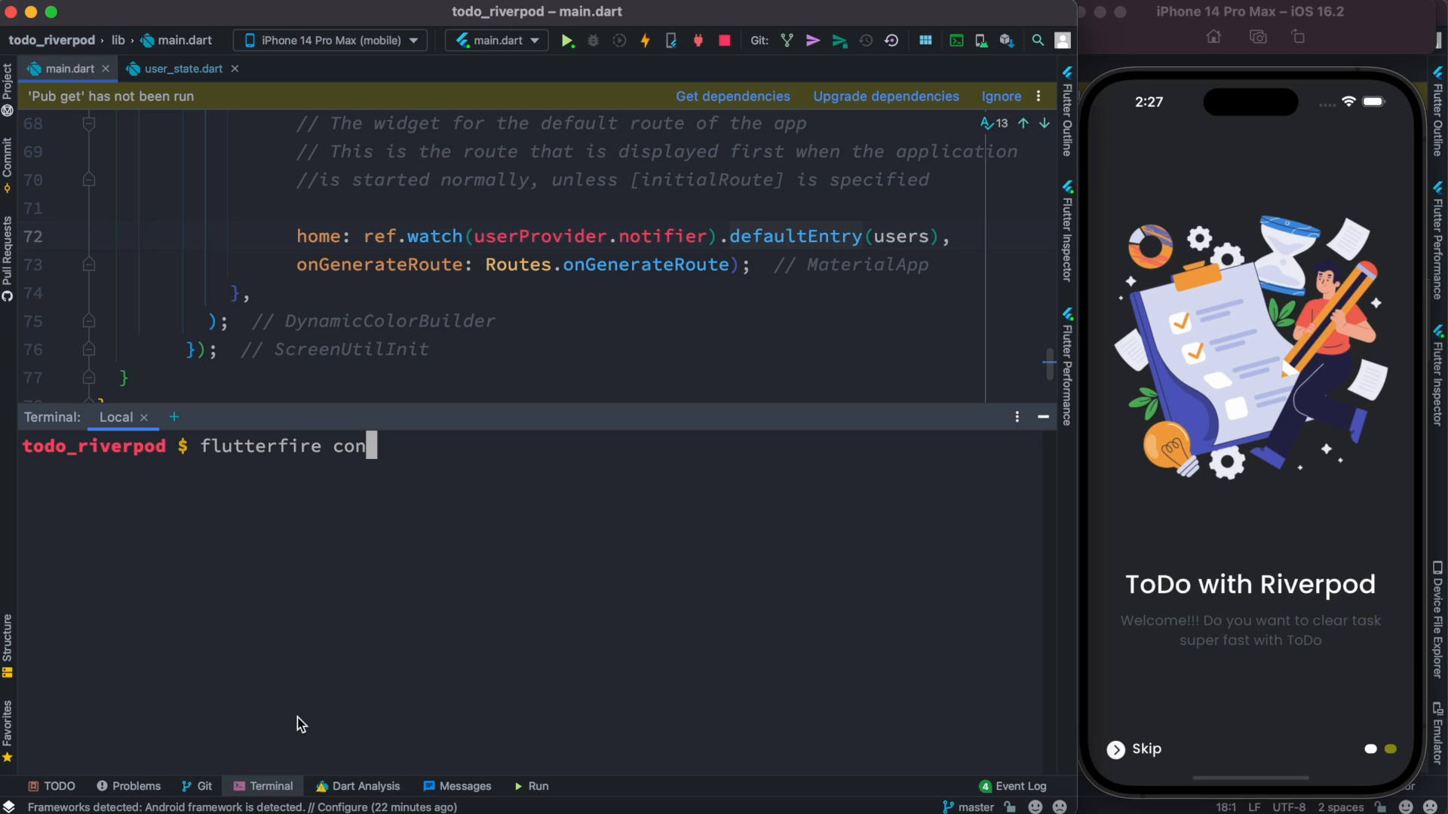
key(Enter)
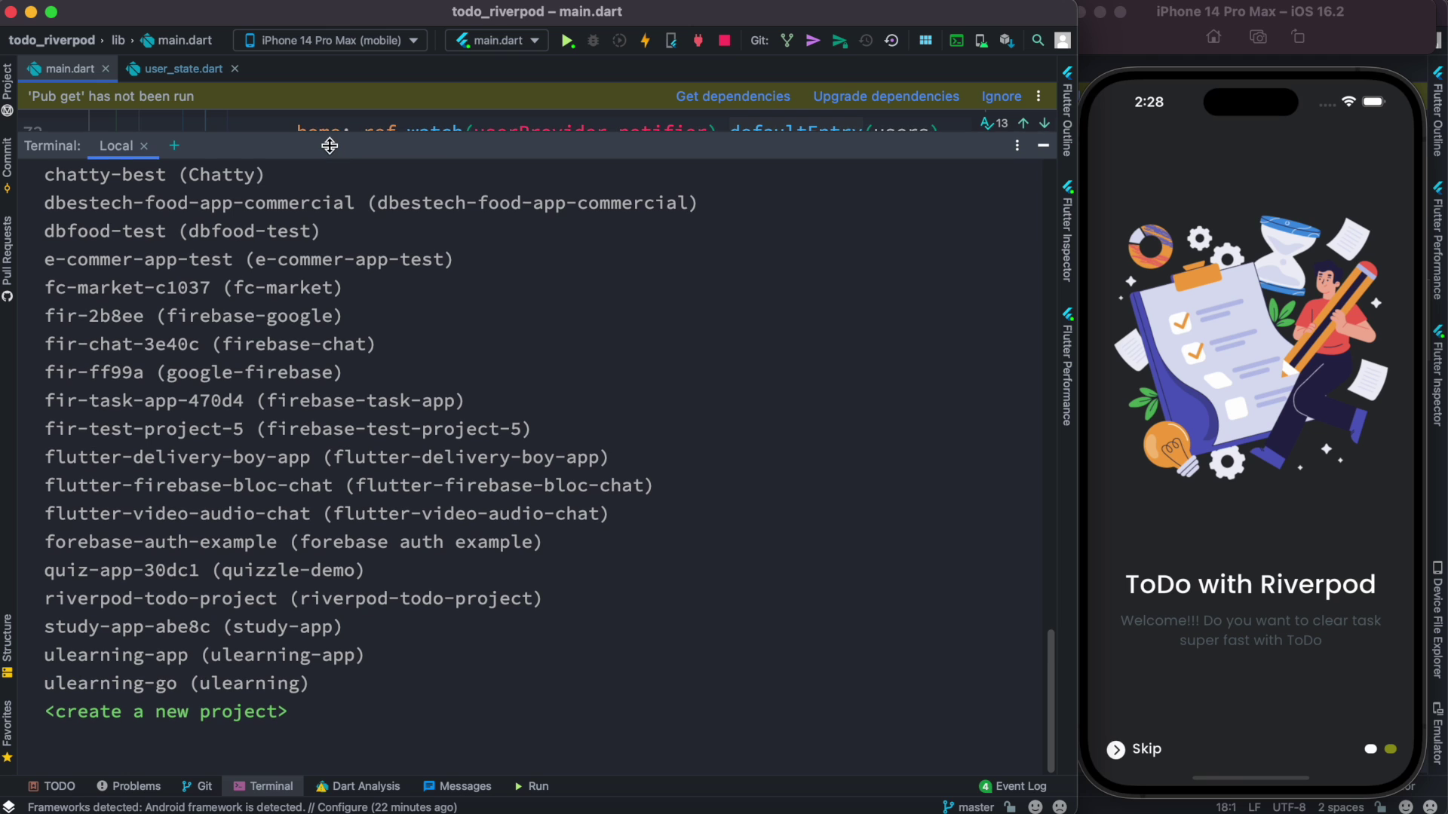
mouse_move(336, 259)
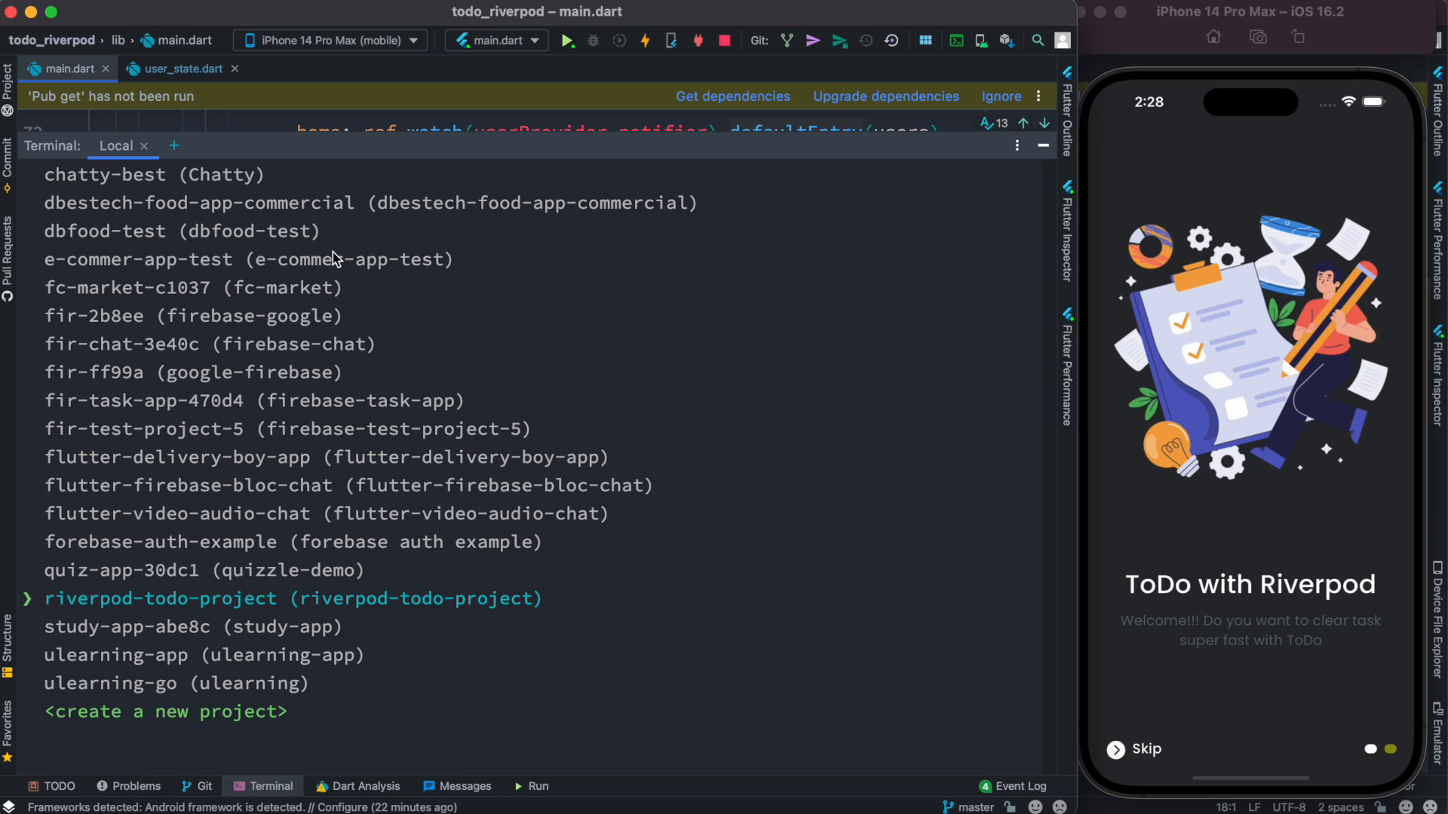
mouse_move(1216, 428)
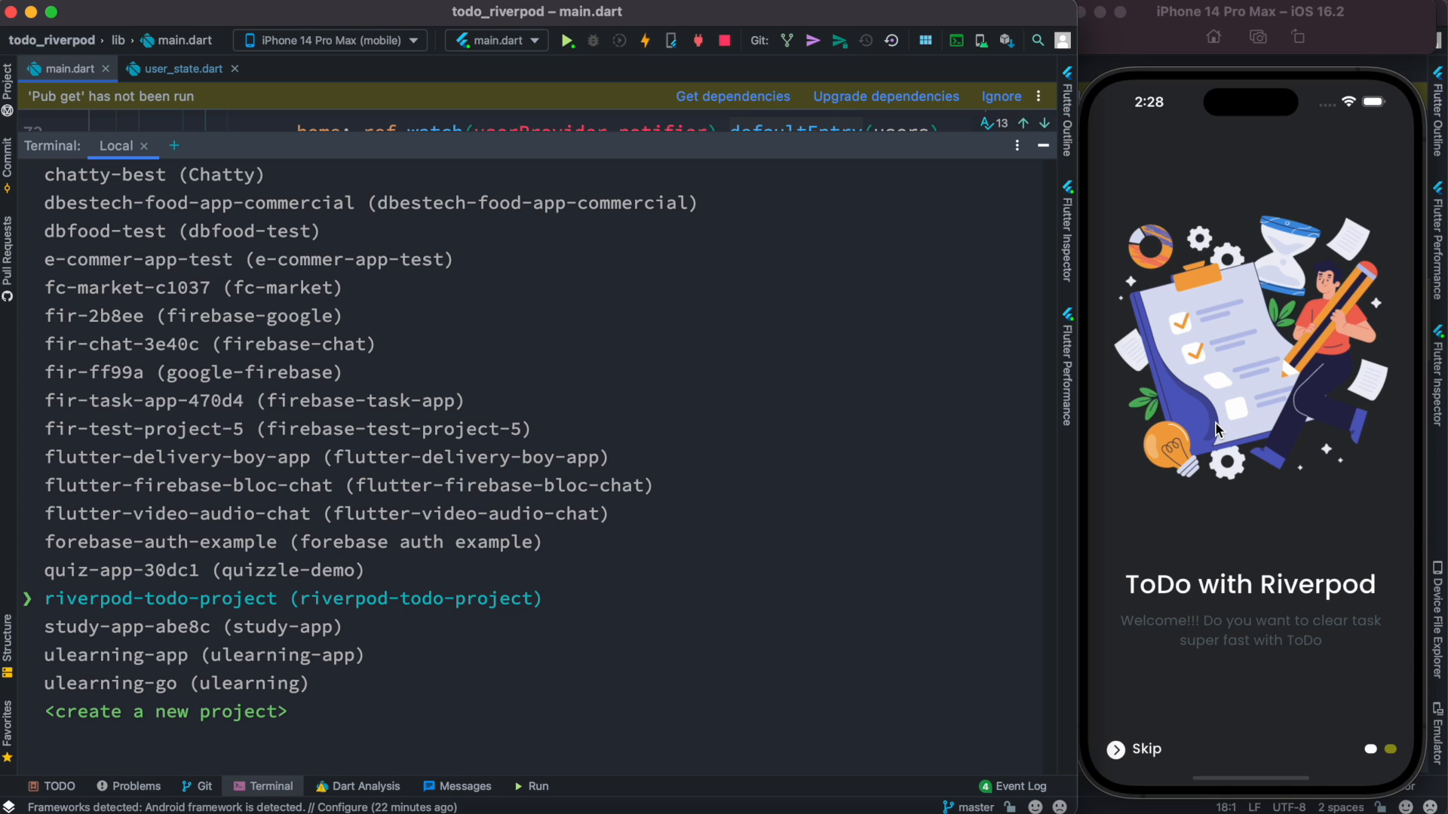
Pick riverpod-todo-project and answer yes, registering Android, iOS, macOS and web apps
key(Enter)
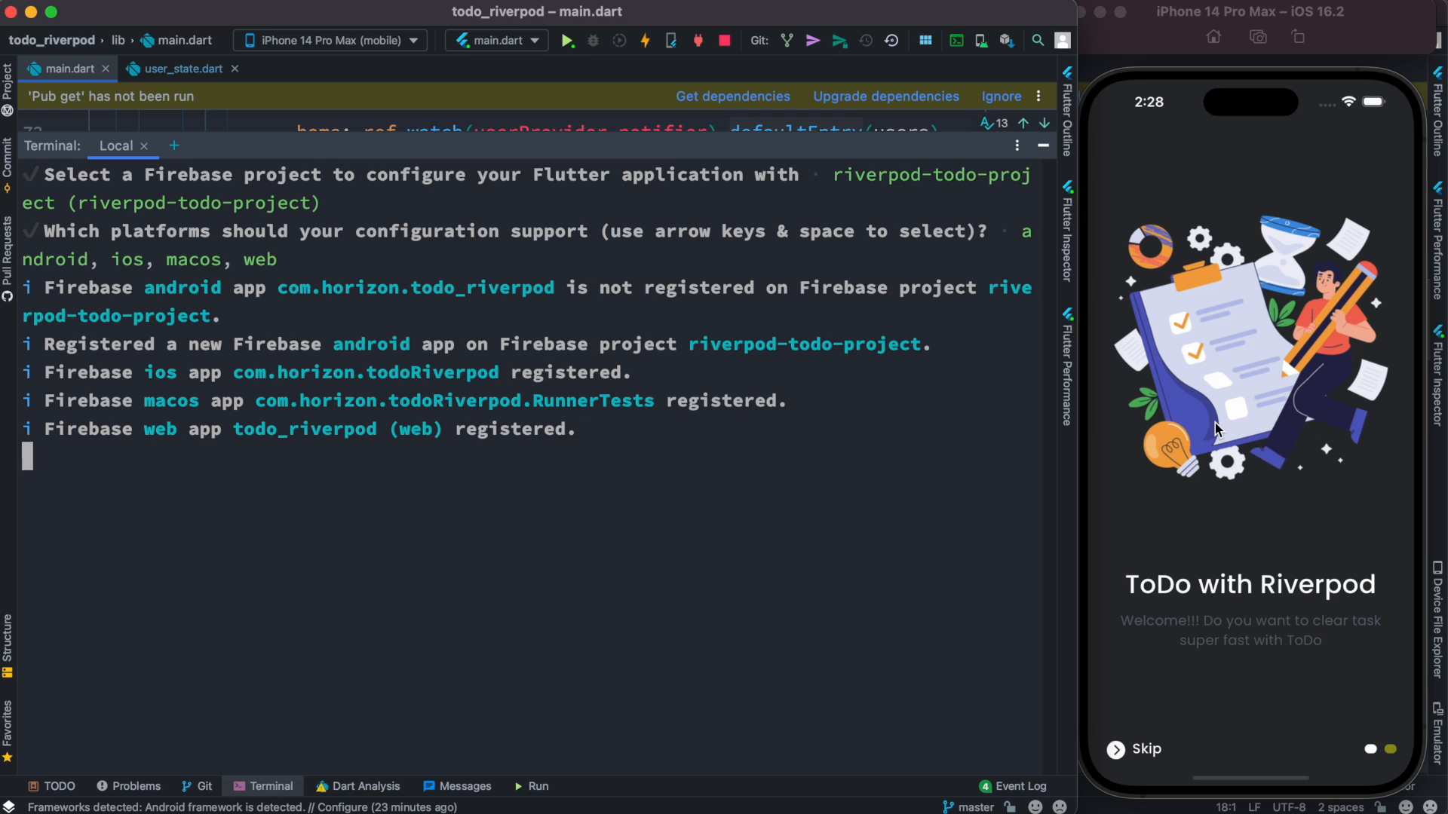
text(yes)
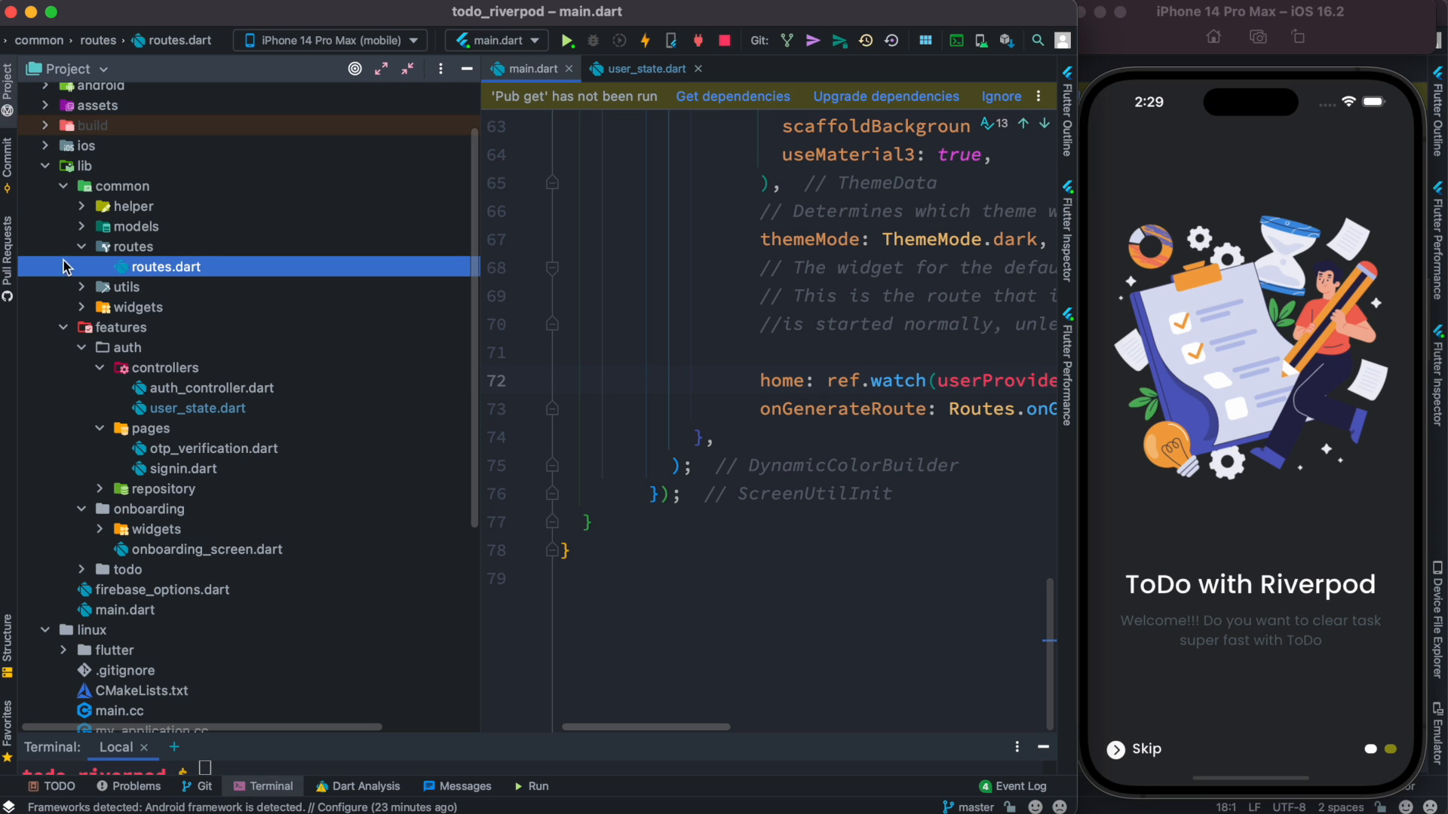
Collapse lib, expand android > app, and open google-services.json to review it
click(47, 236)
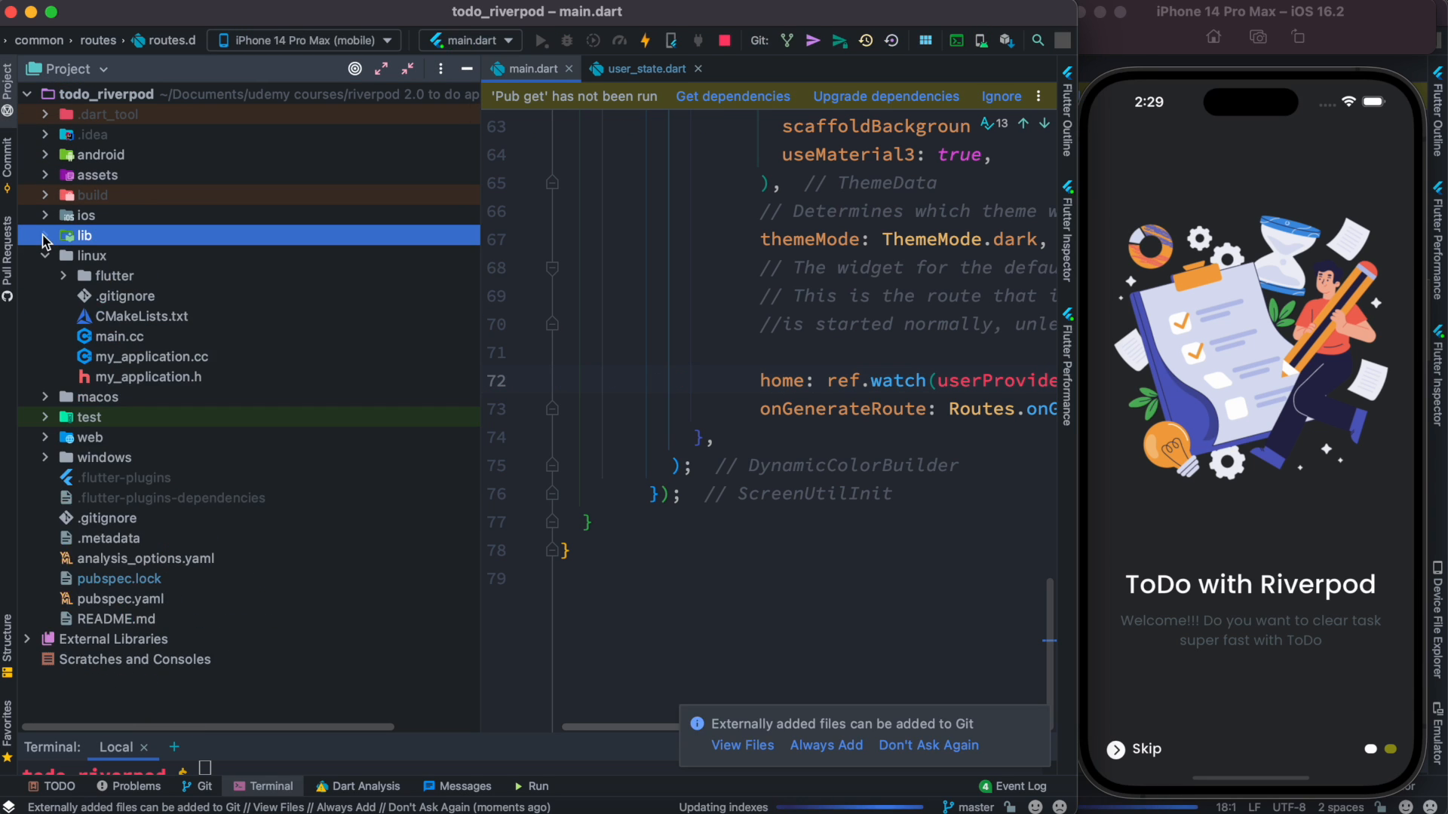
click(82, 236)
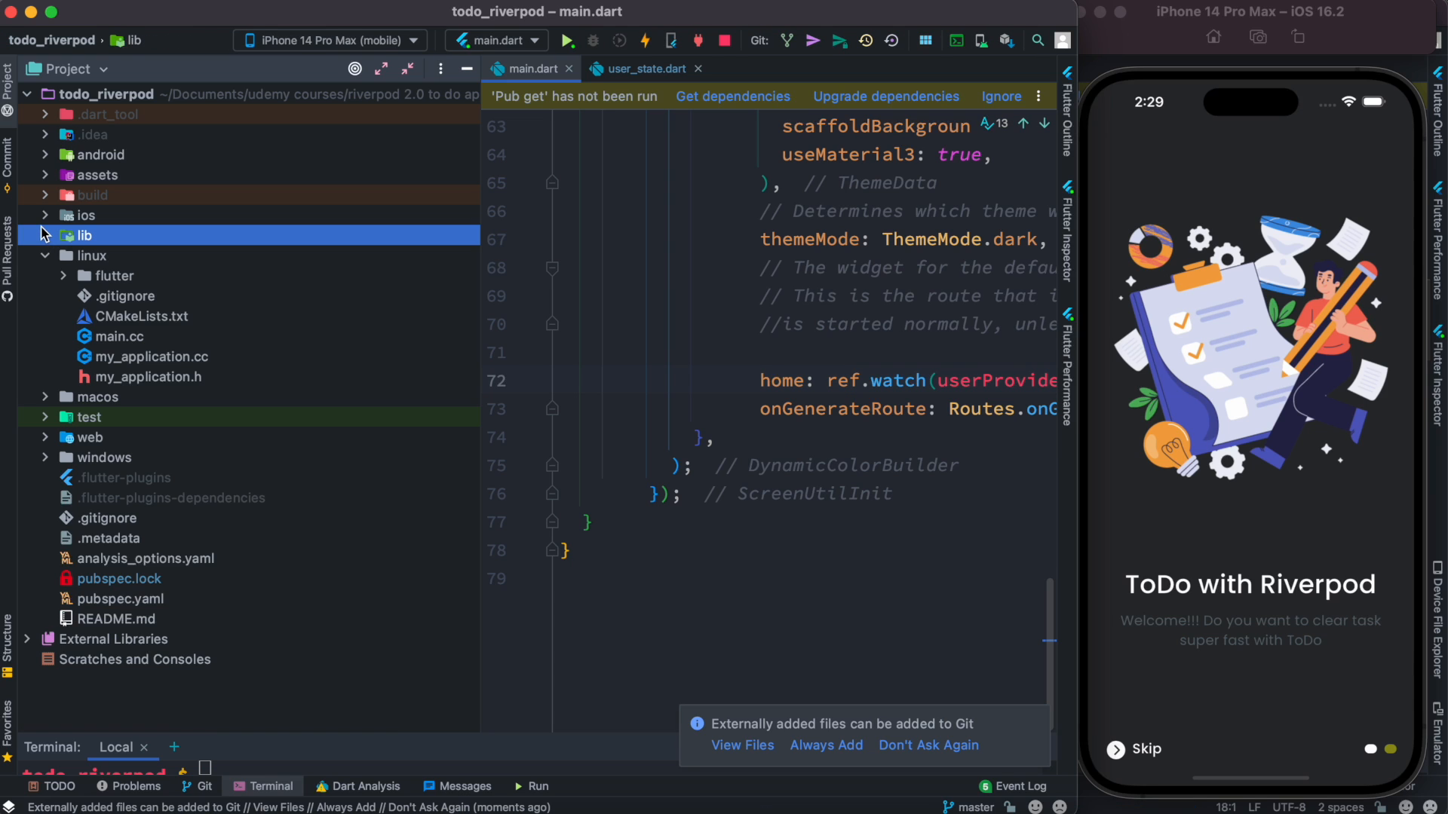
click(44, 154)
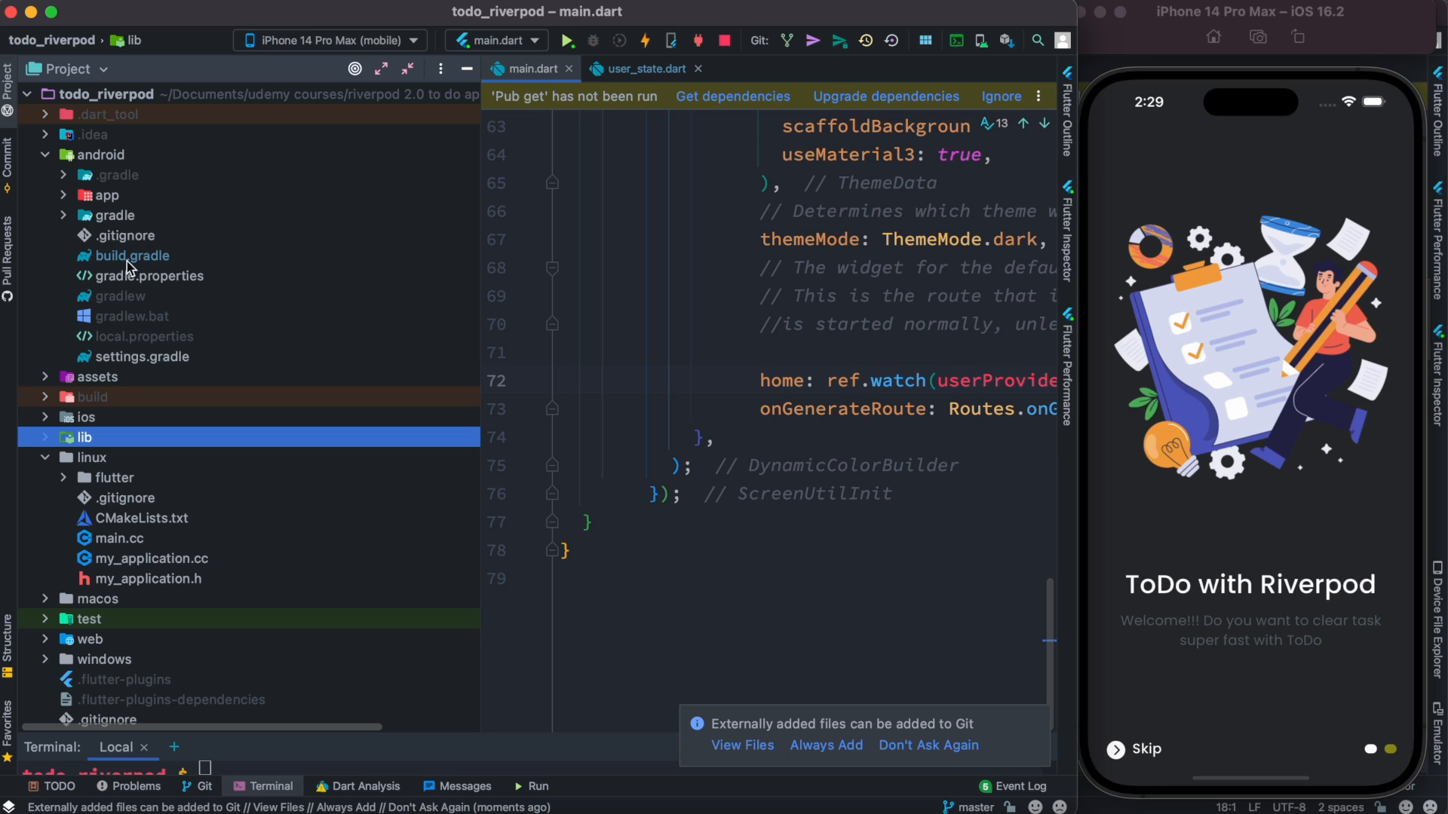
mouse_move(60, 199)
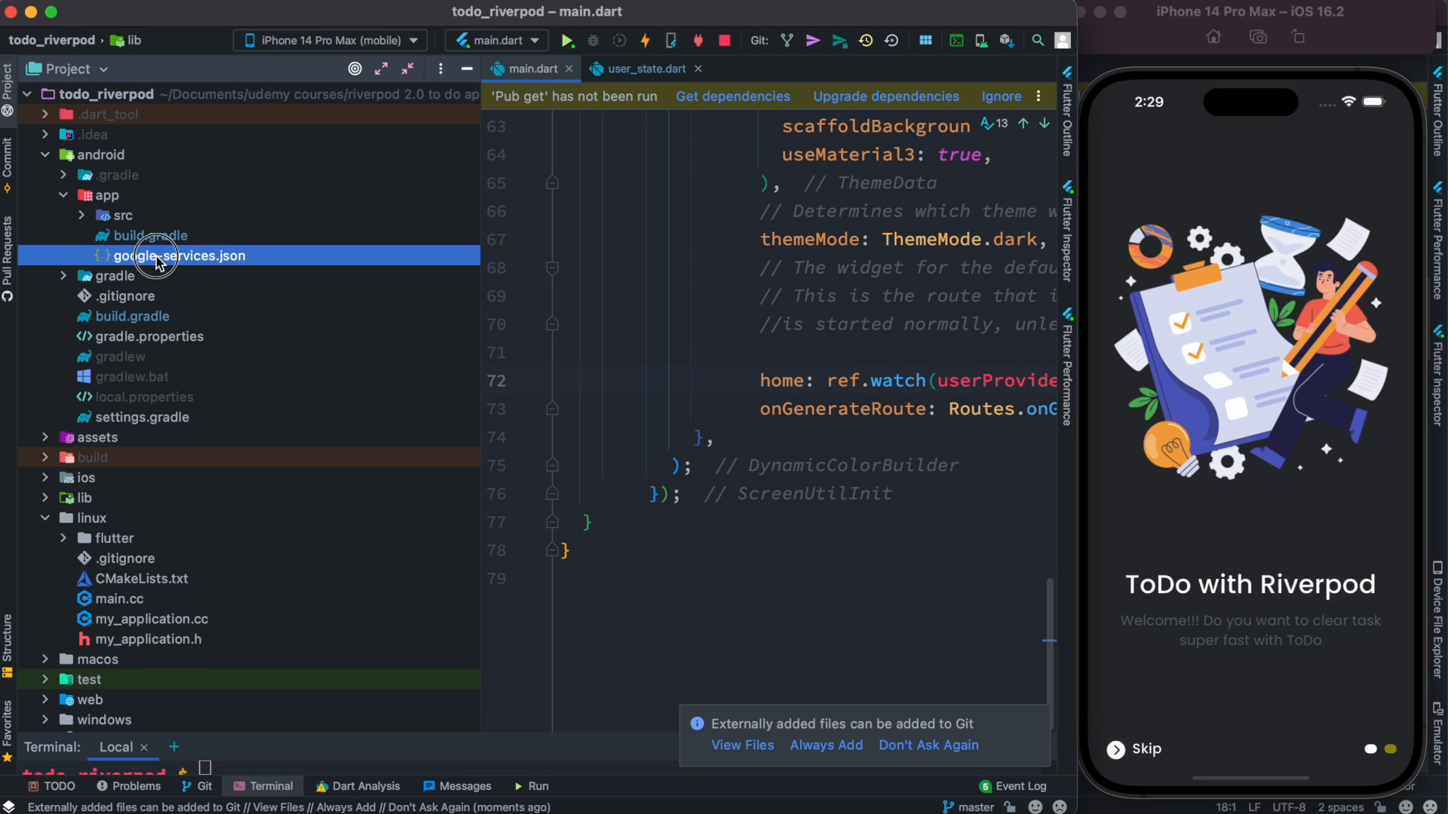
double_click(180, 255)
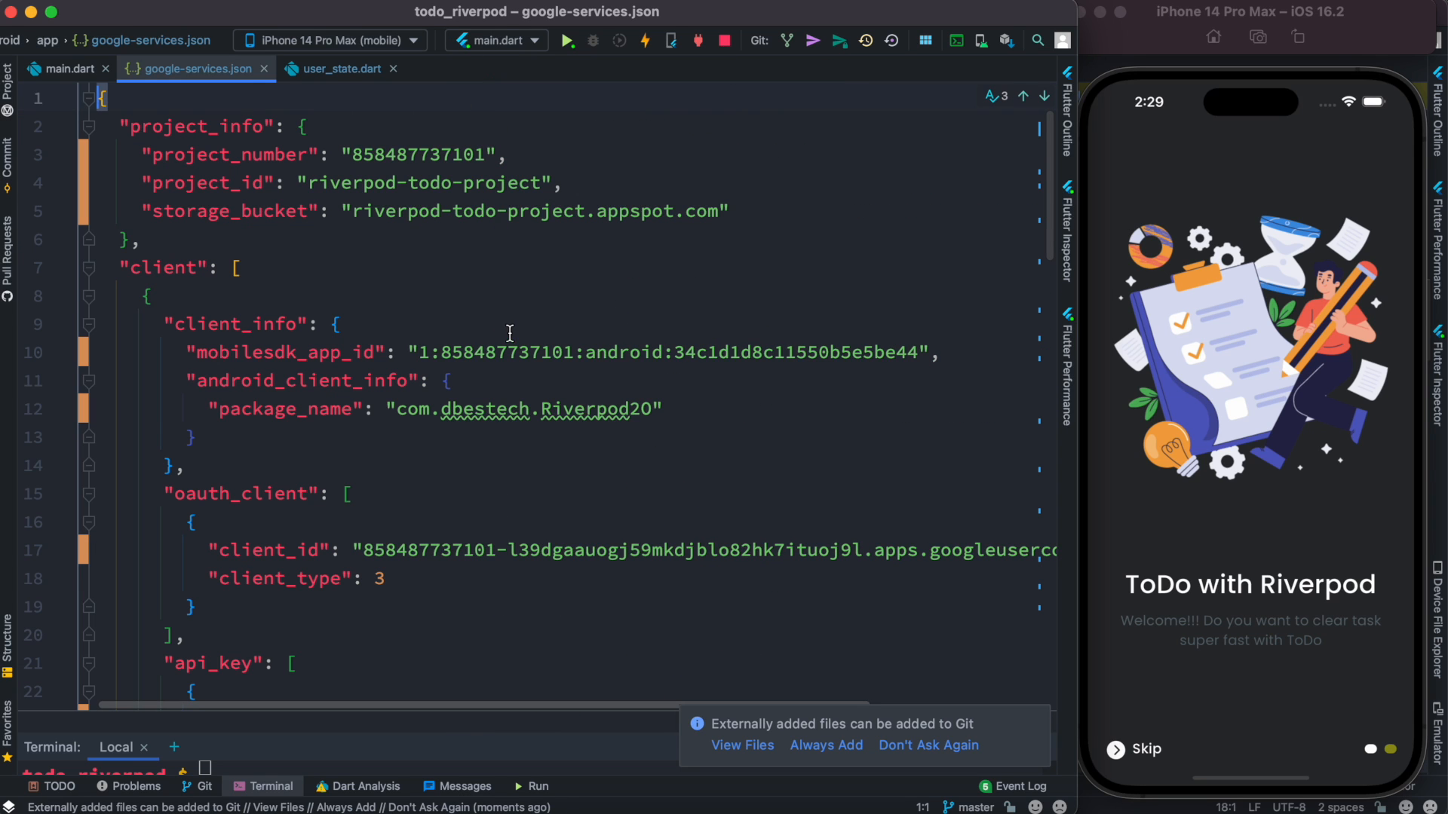
scroll(down, 3)
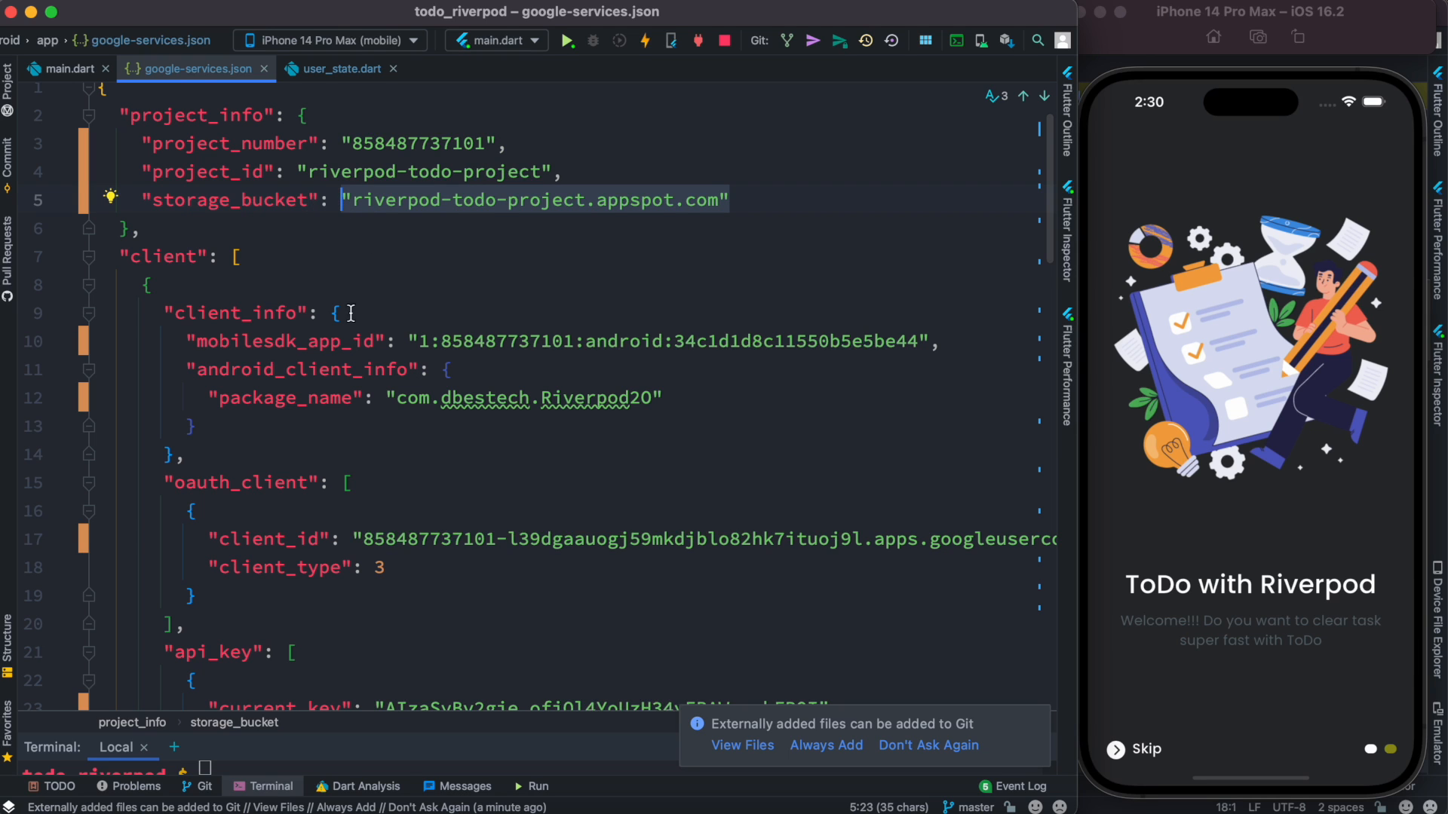
click(360, 172)
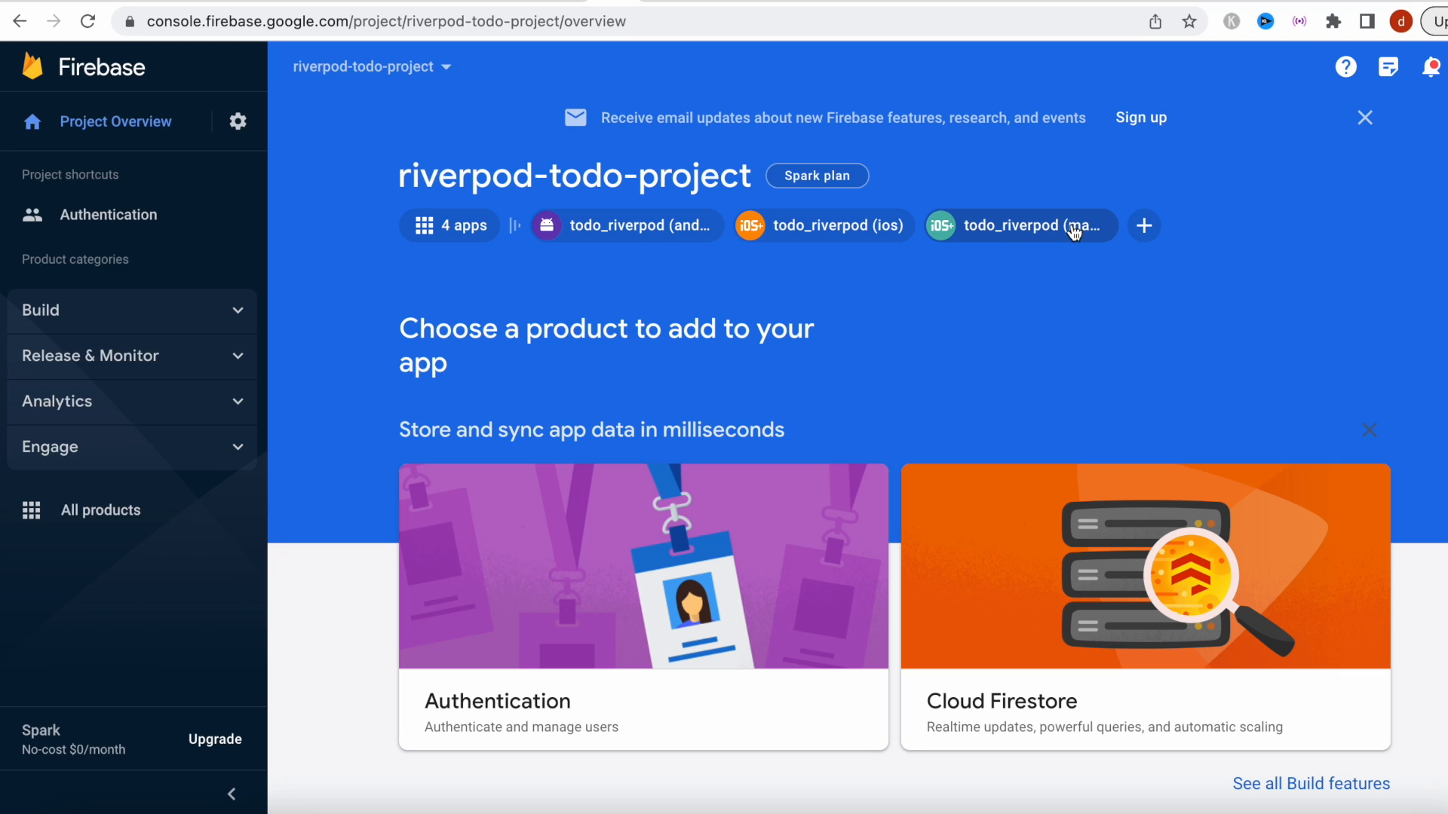
mouse_move(440, 285)
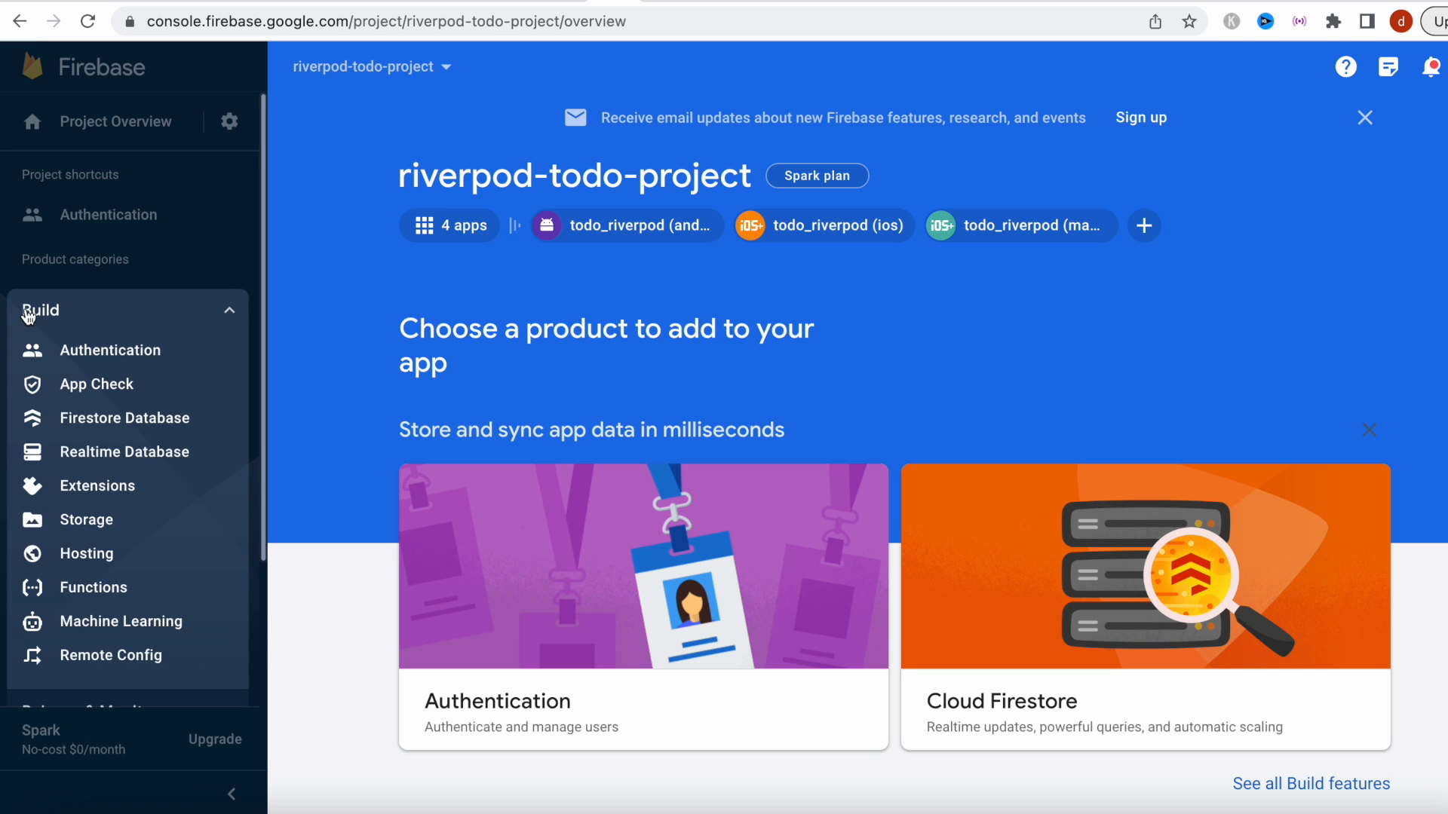
Open Authentication under Build for riverpod-todo-project, showing no users
click(109, 351)
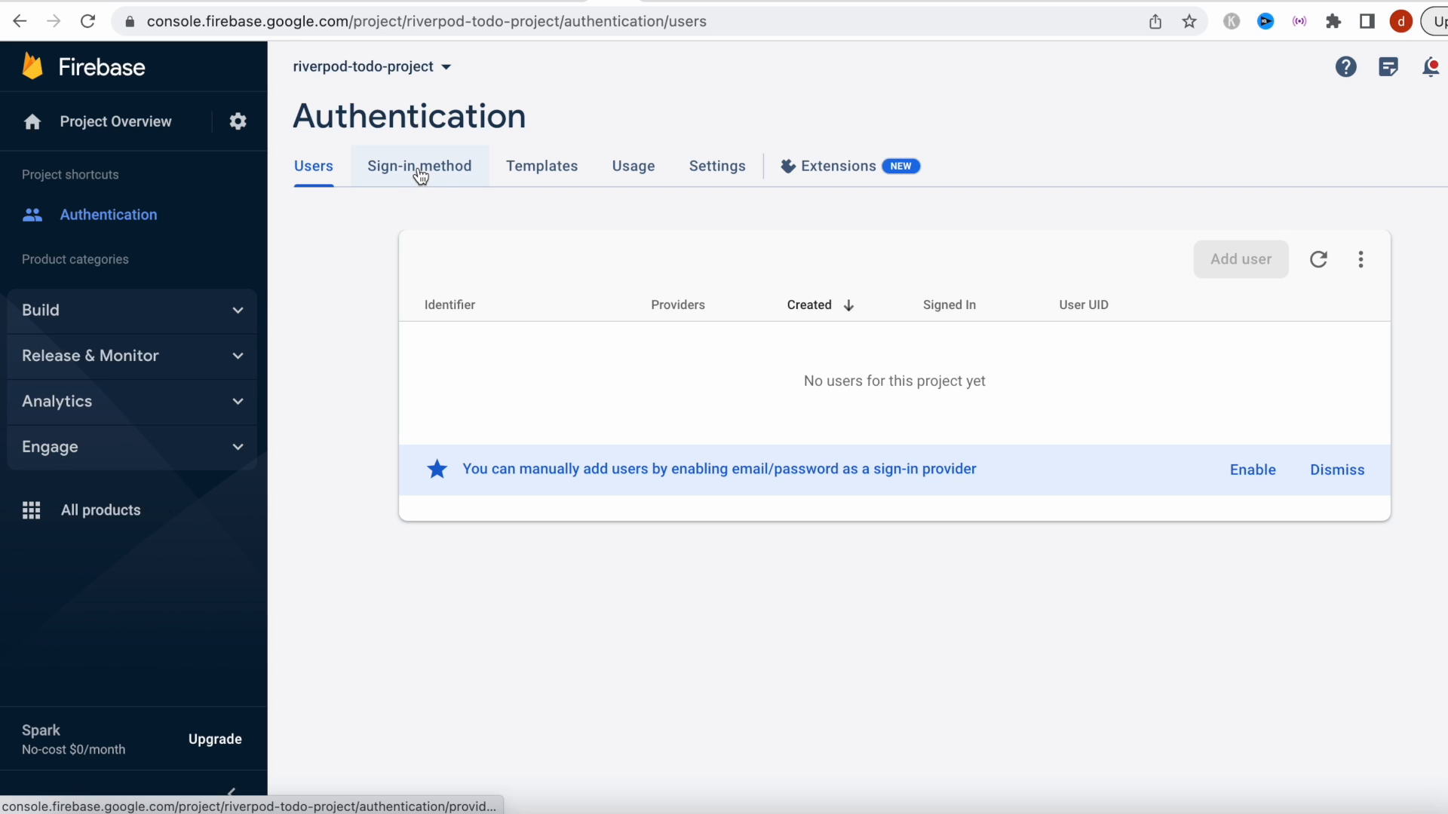
click(419, 166)
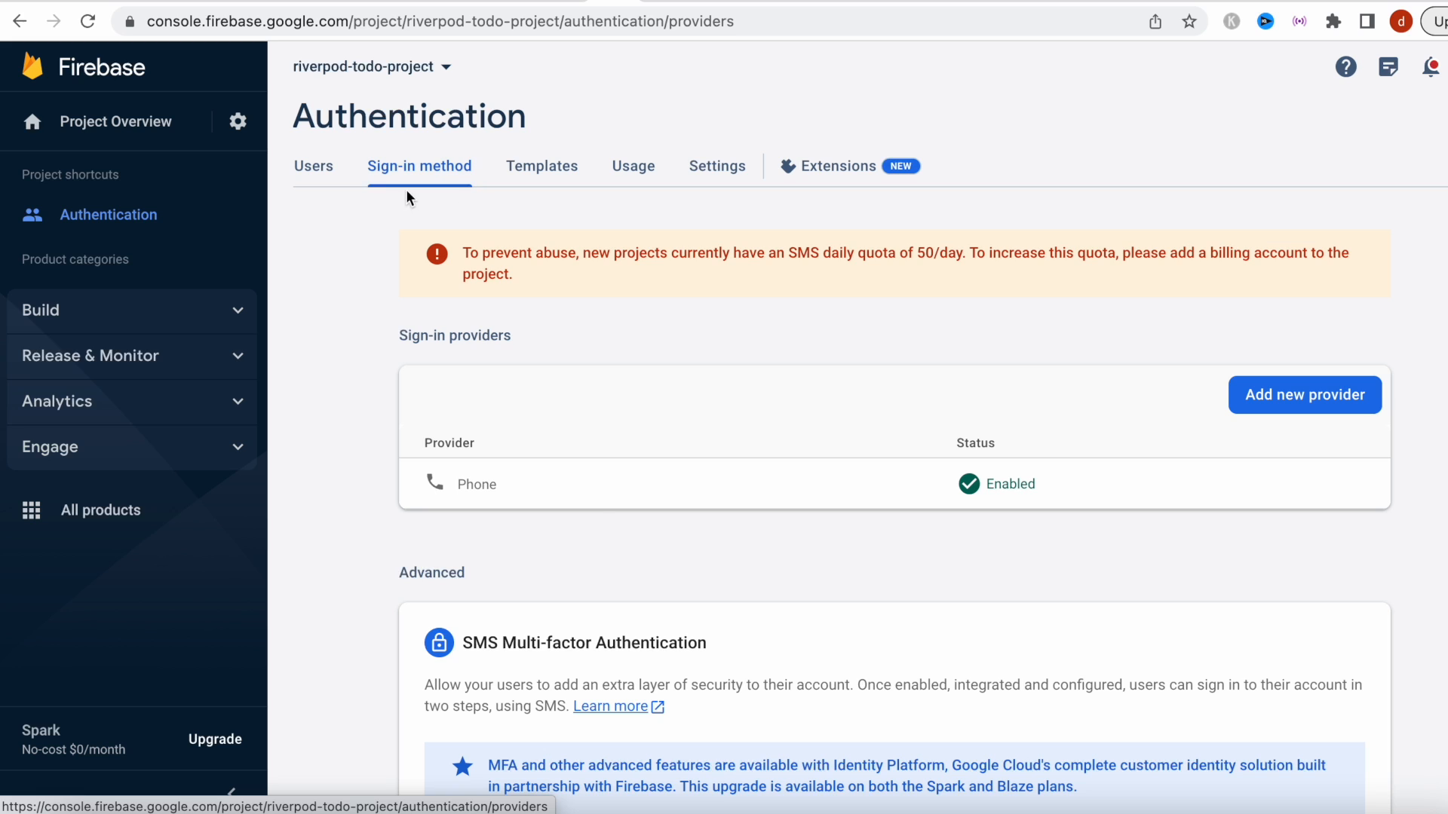
scroll(down, 3)
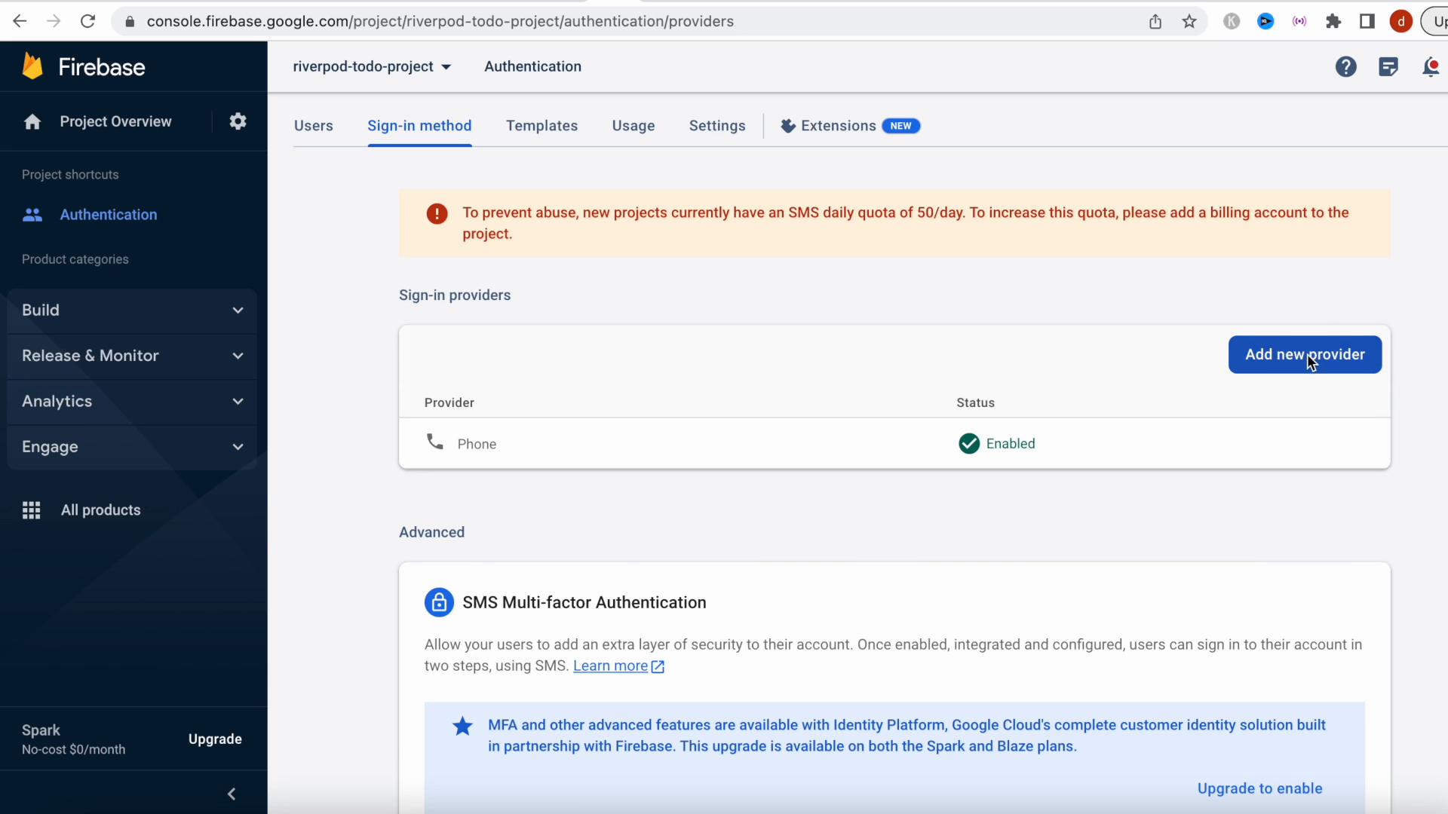
click(1305, 355)
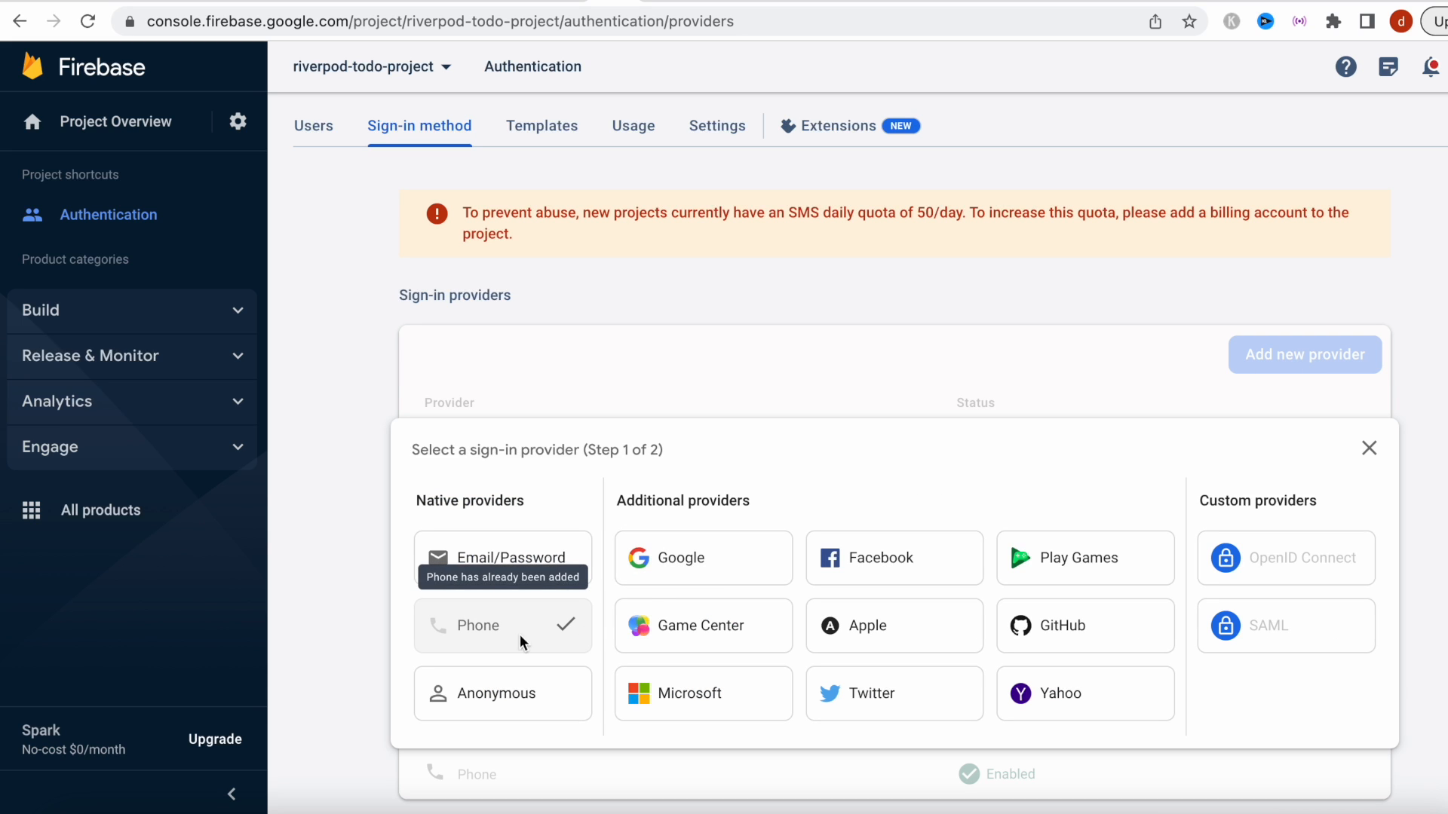
mouse_move(510, 641)
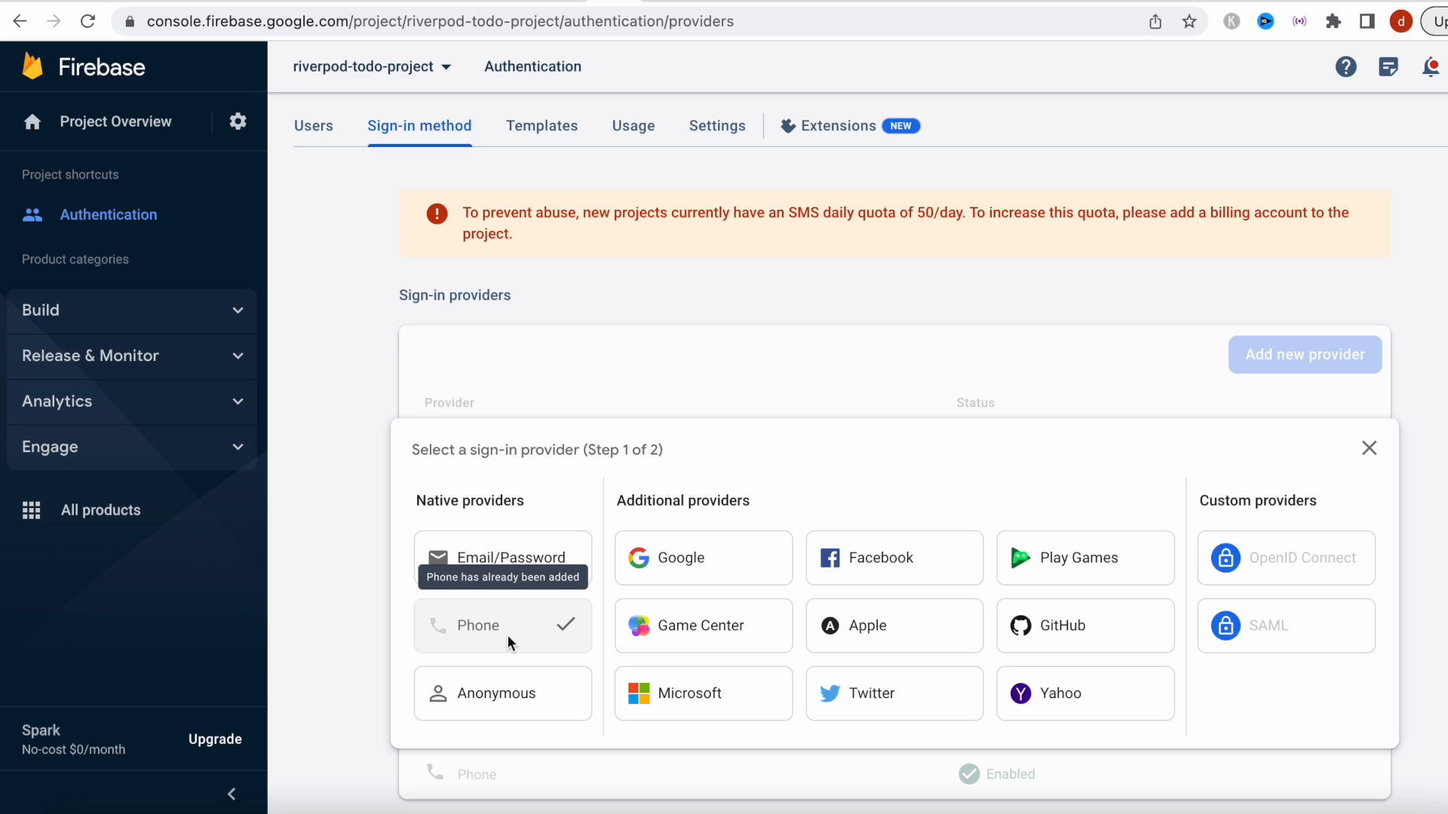
mouse_move(549, 661)
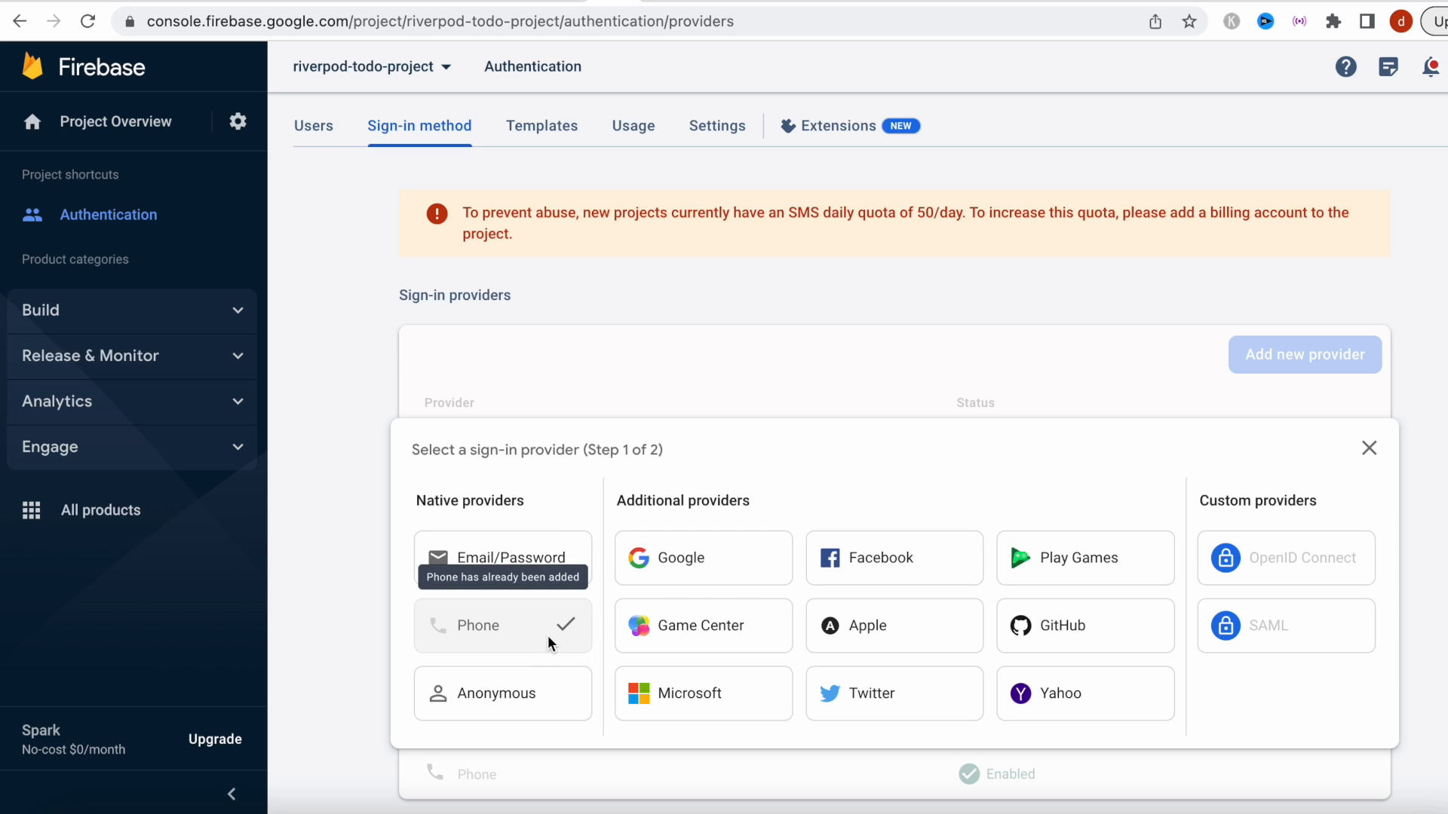
click(1368, 448)
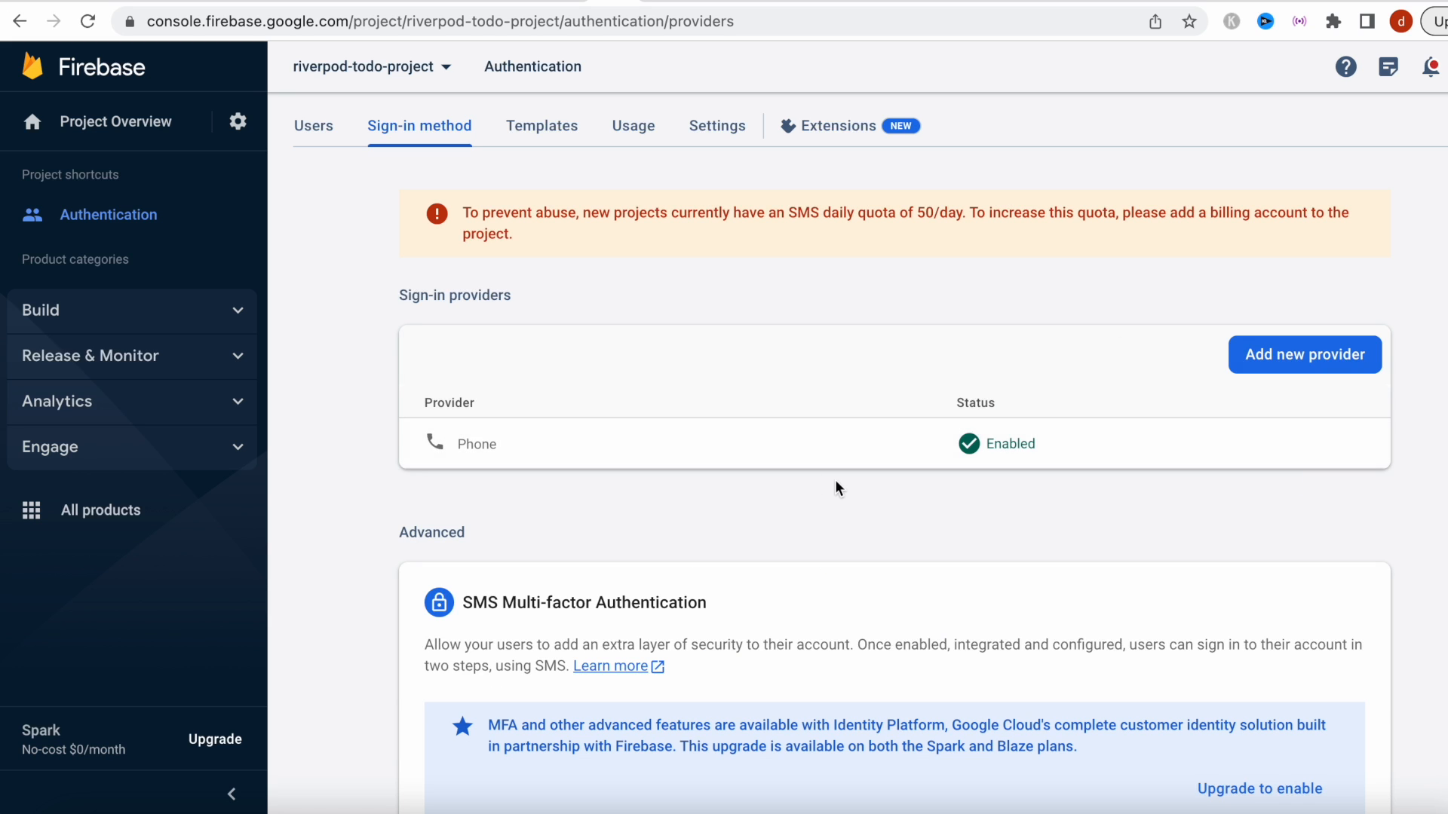
mouse_move(1352, 445)
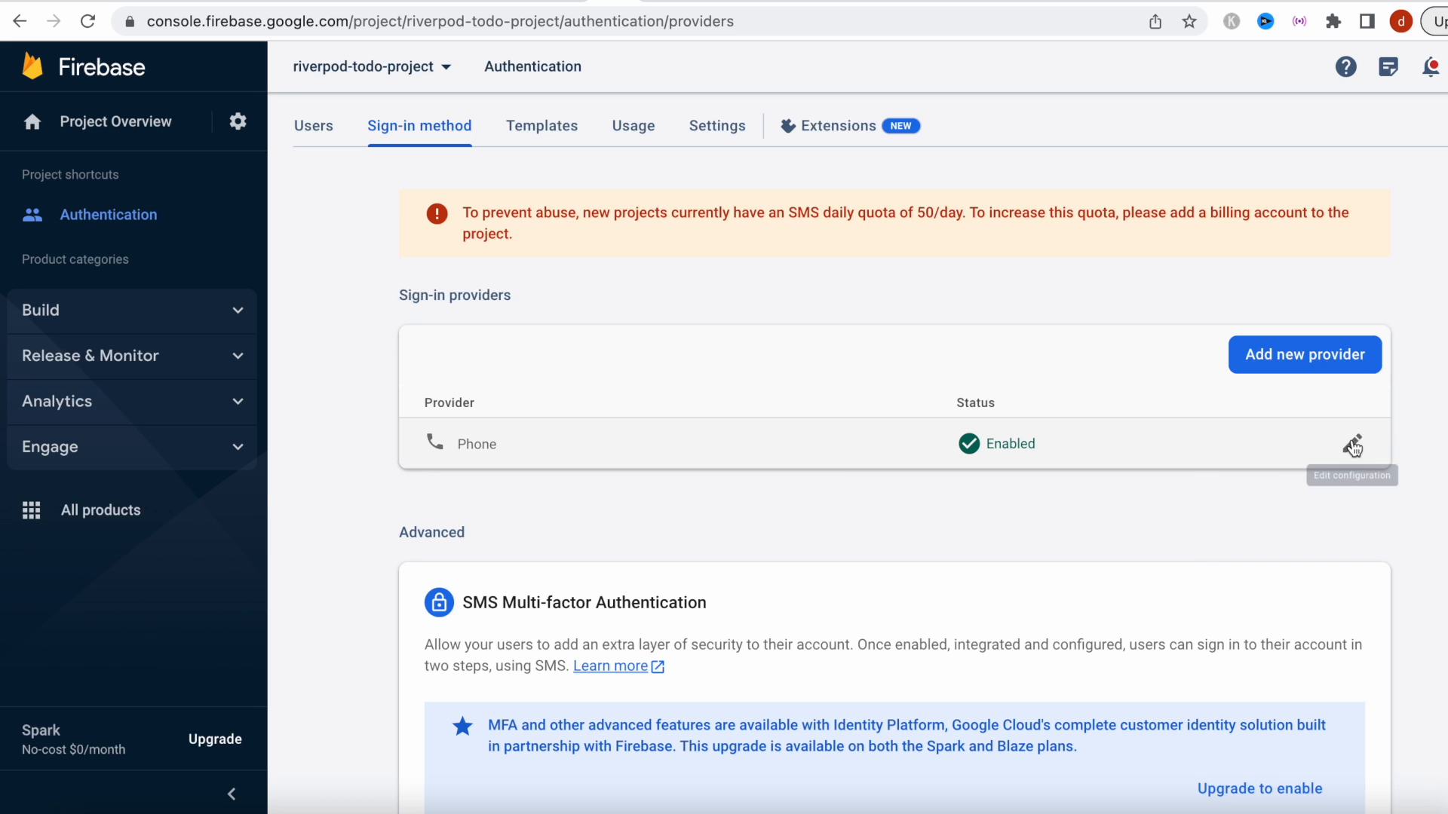
click(1355, 446)
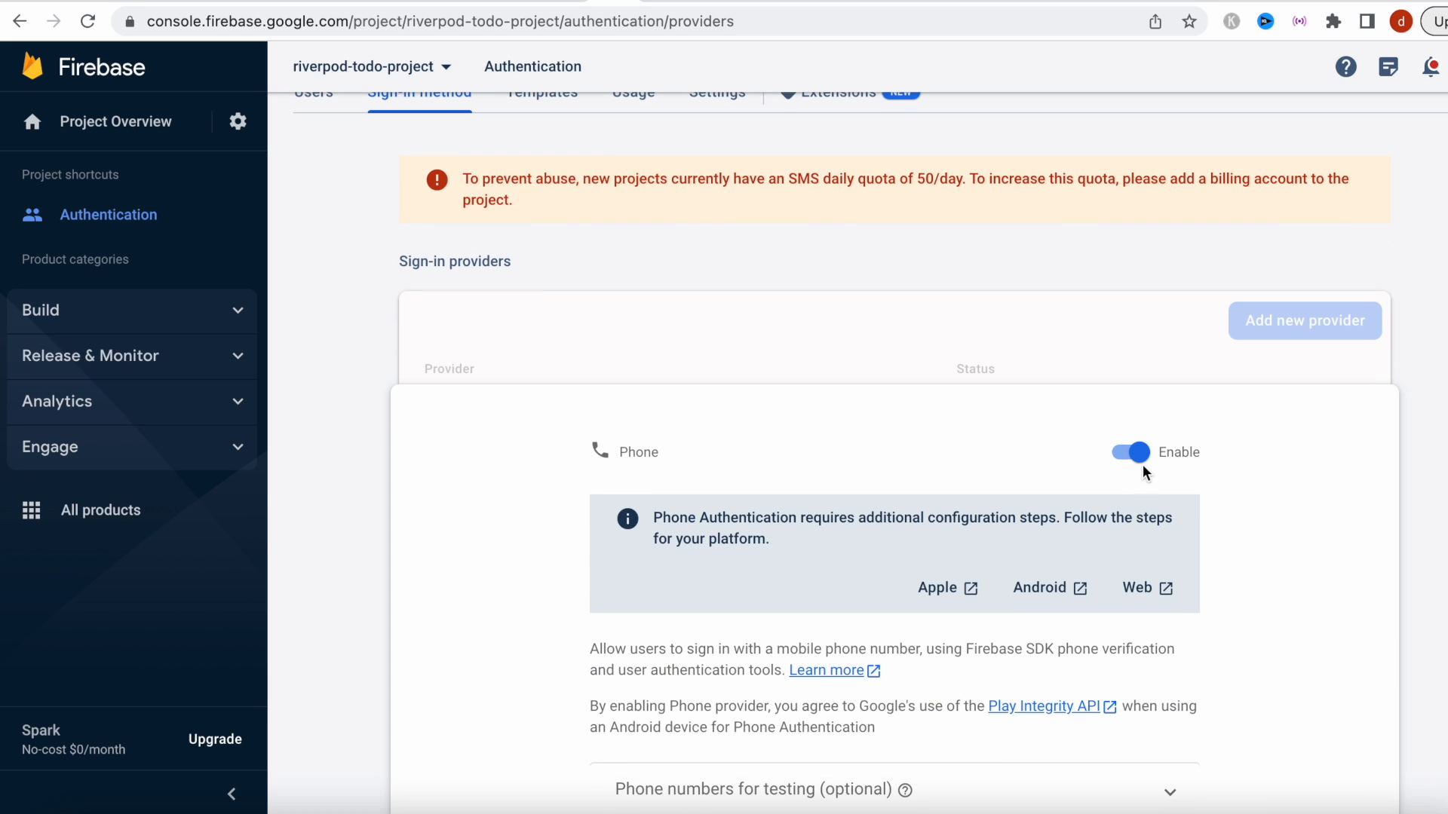
scroll(down, 3)
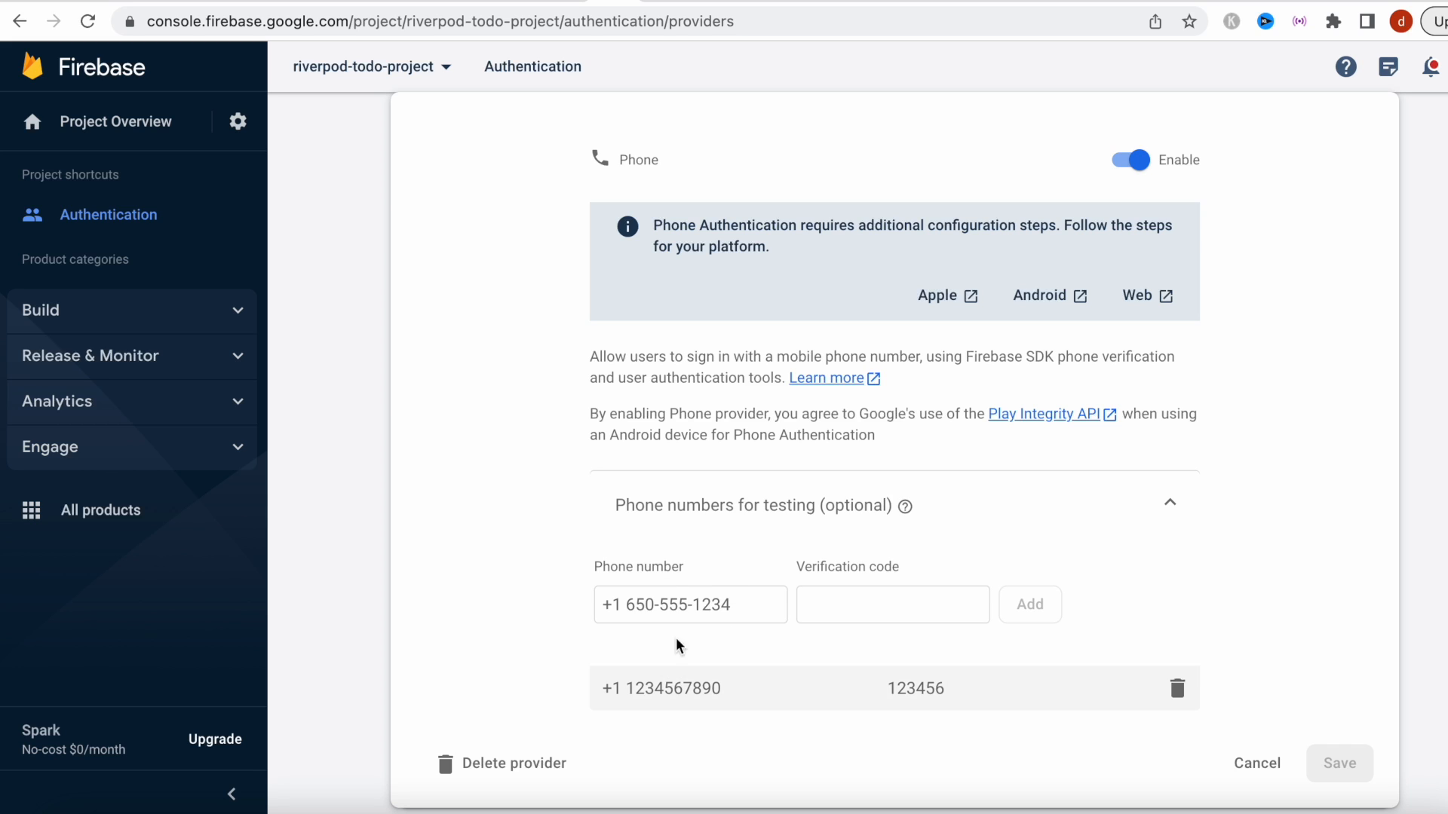
mouse_move(680, 709)
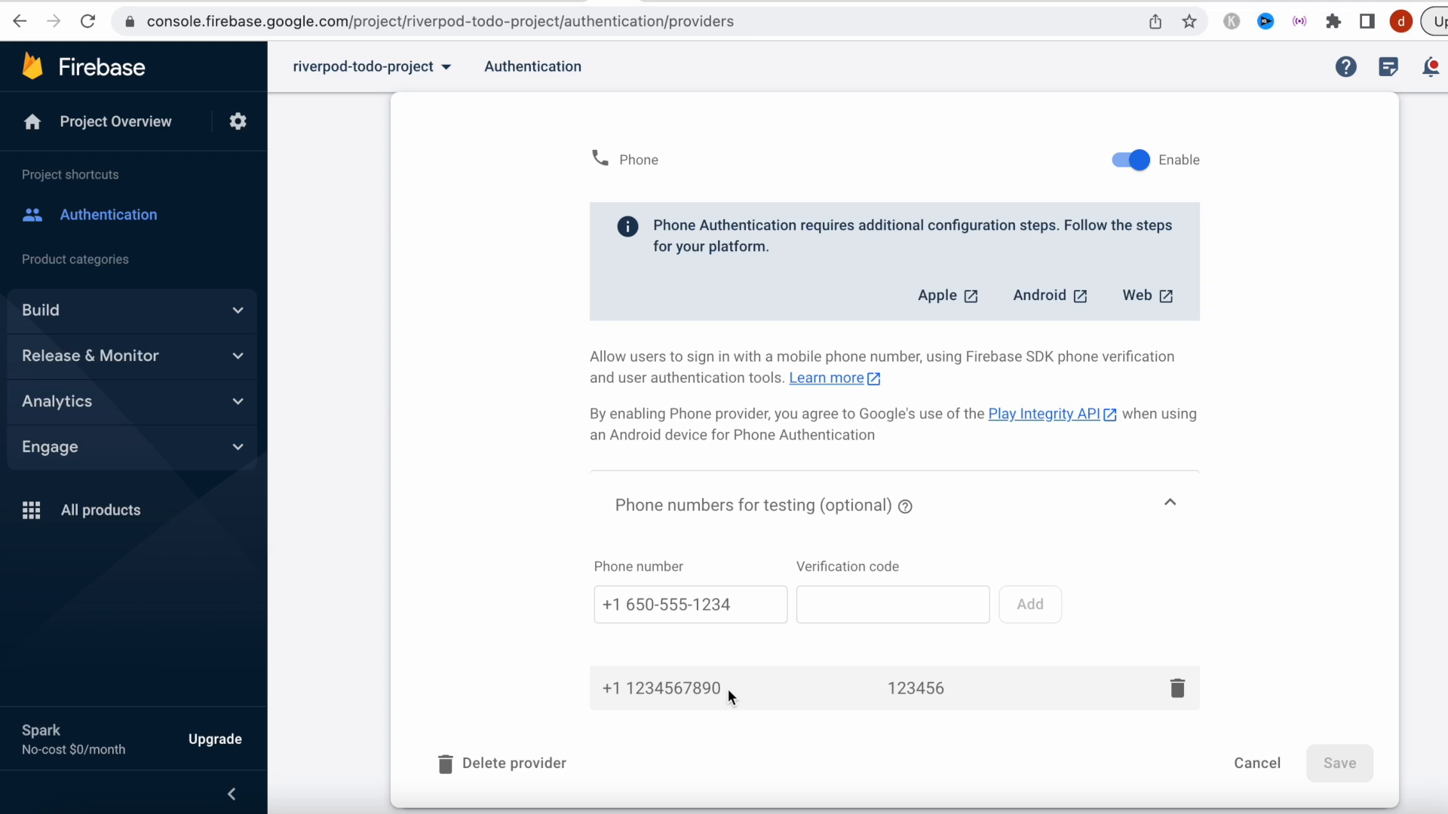
mouse_move(929, 679)
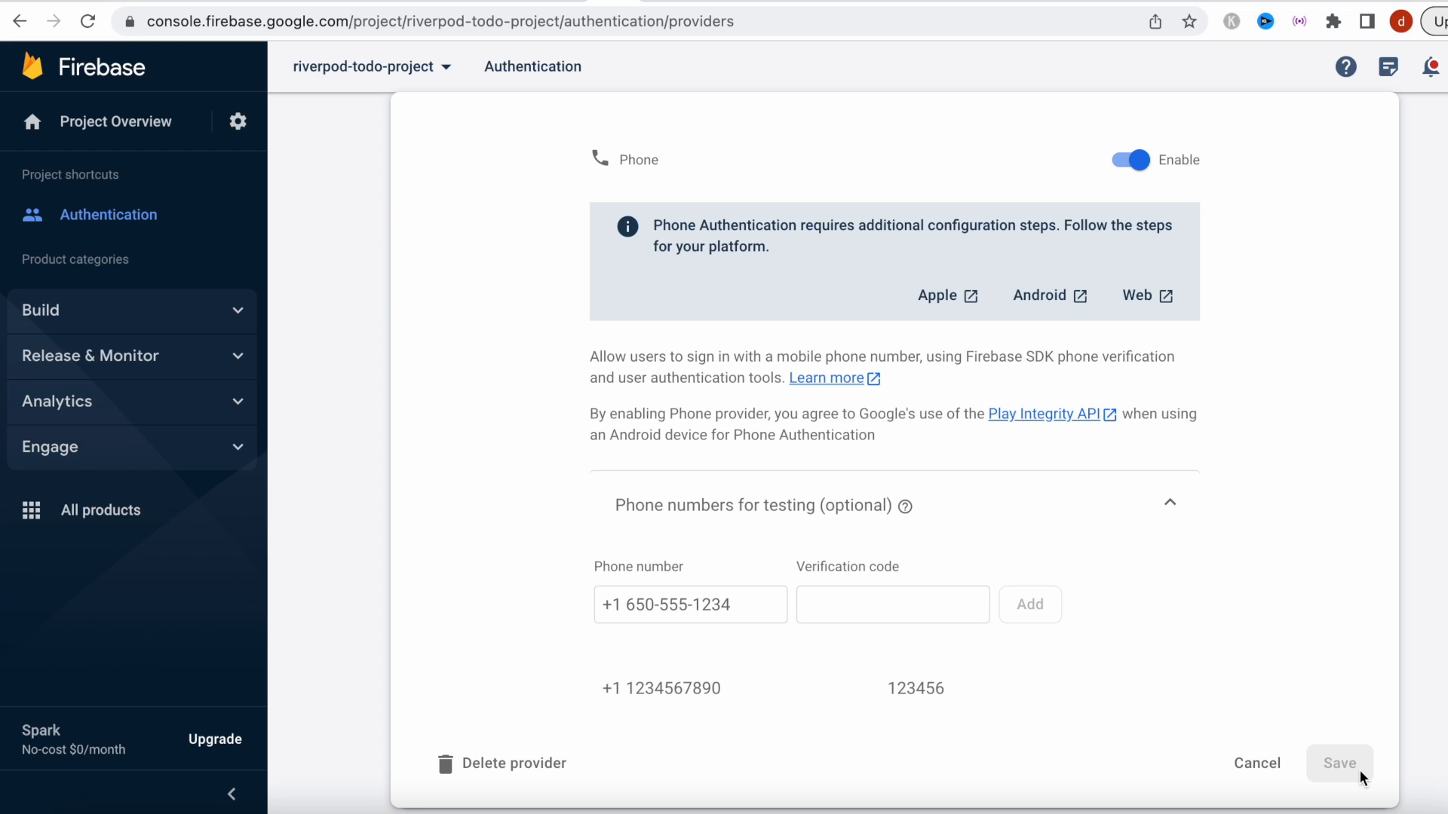
click(1339, 763)
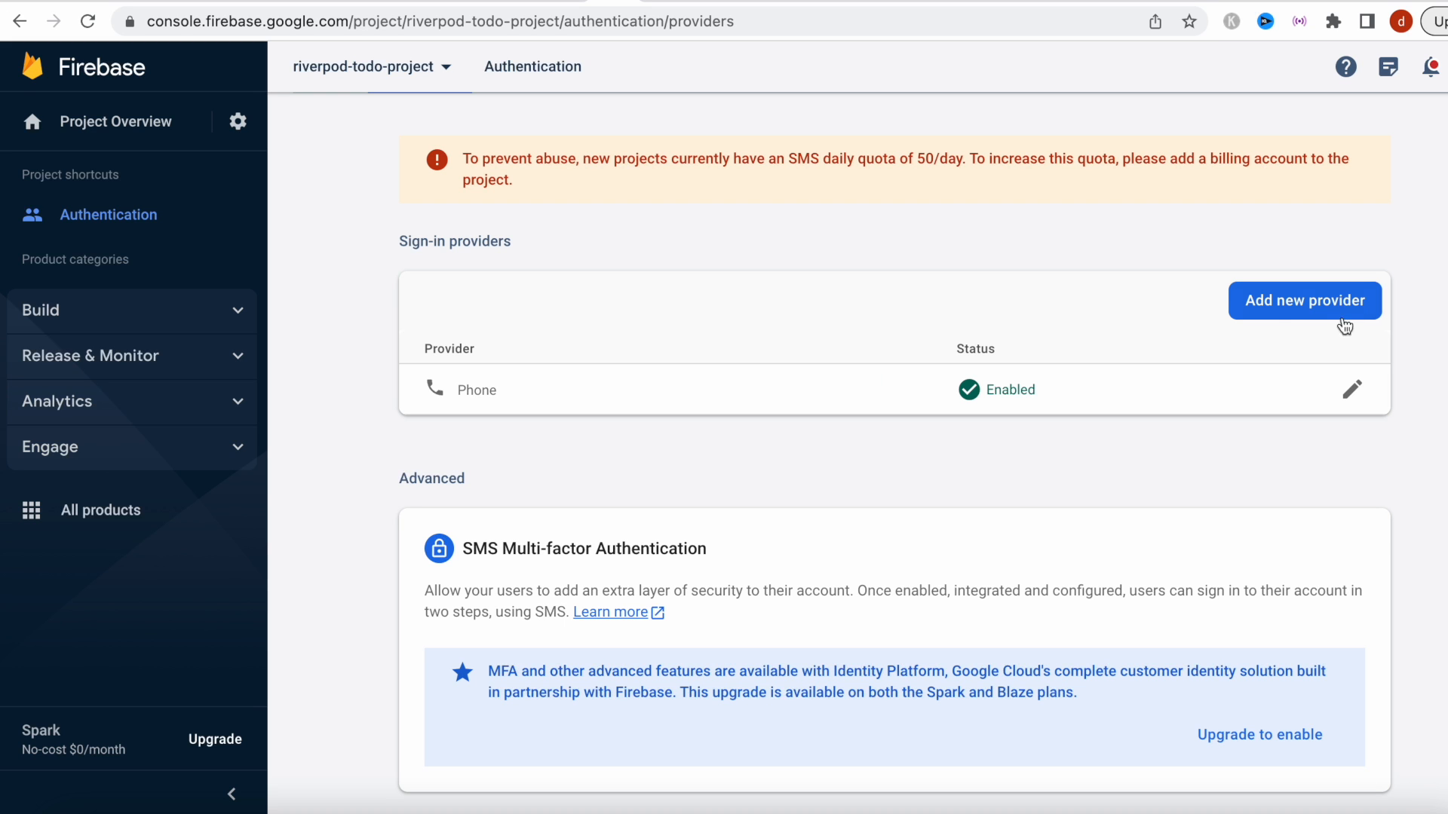
mouse_move(1227, 316)
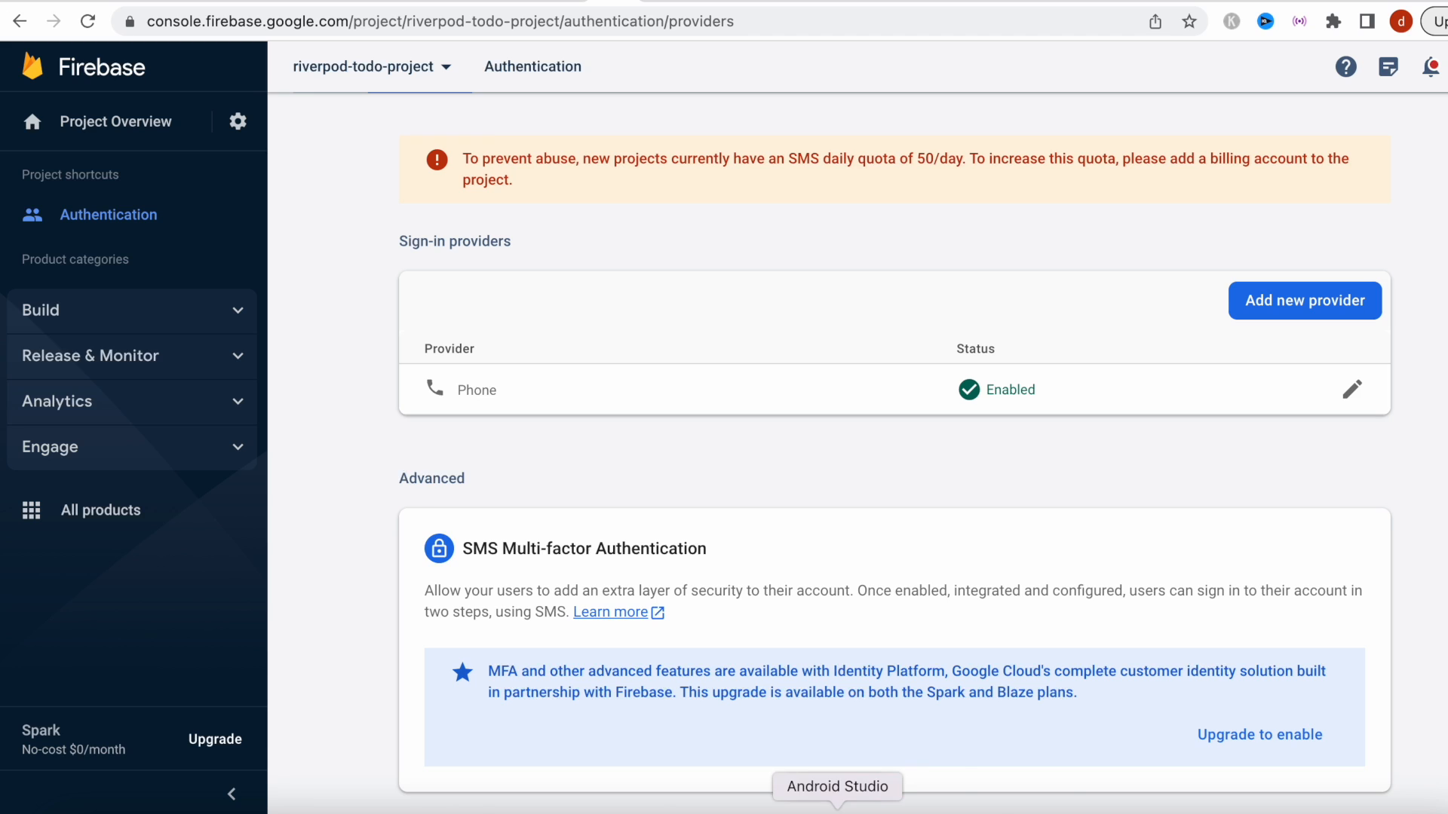
Switch to Android Studio and show the Run console with the duplicate Firebase app exception
click(835, 787)
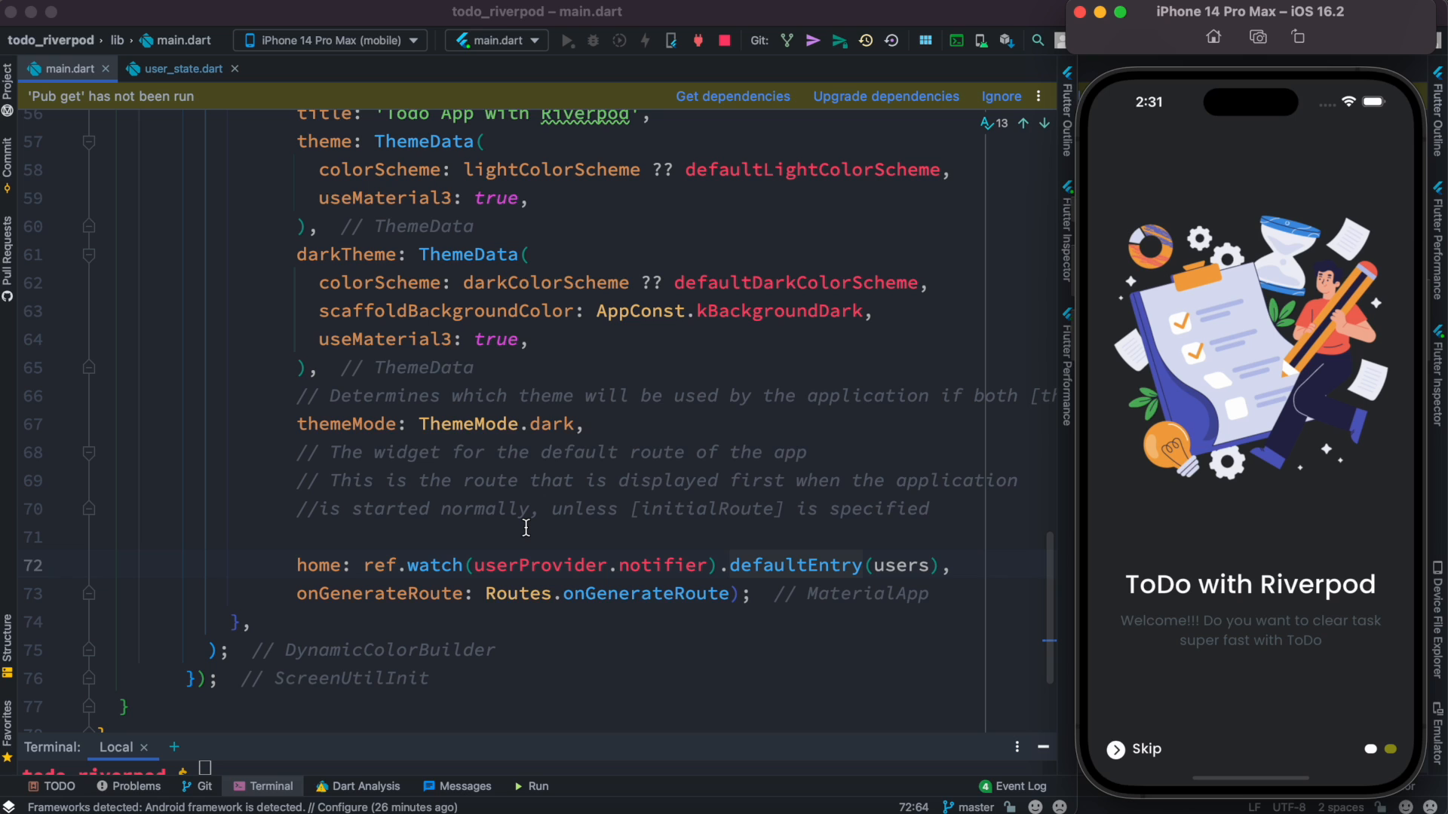
mouse_move(496, 813)
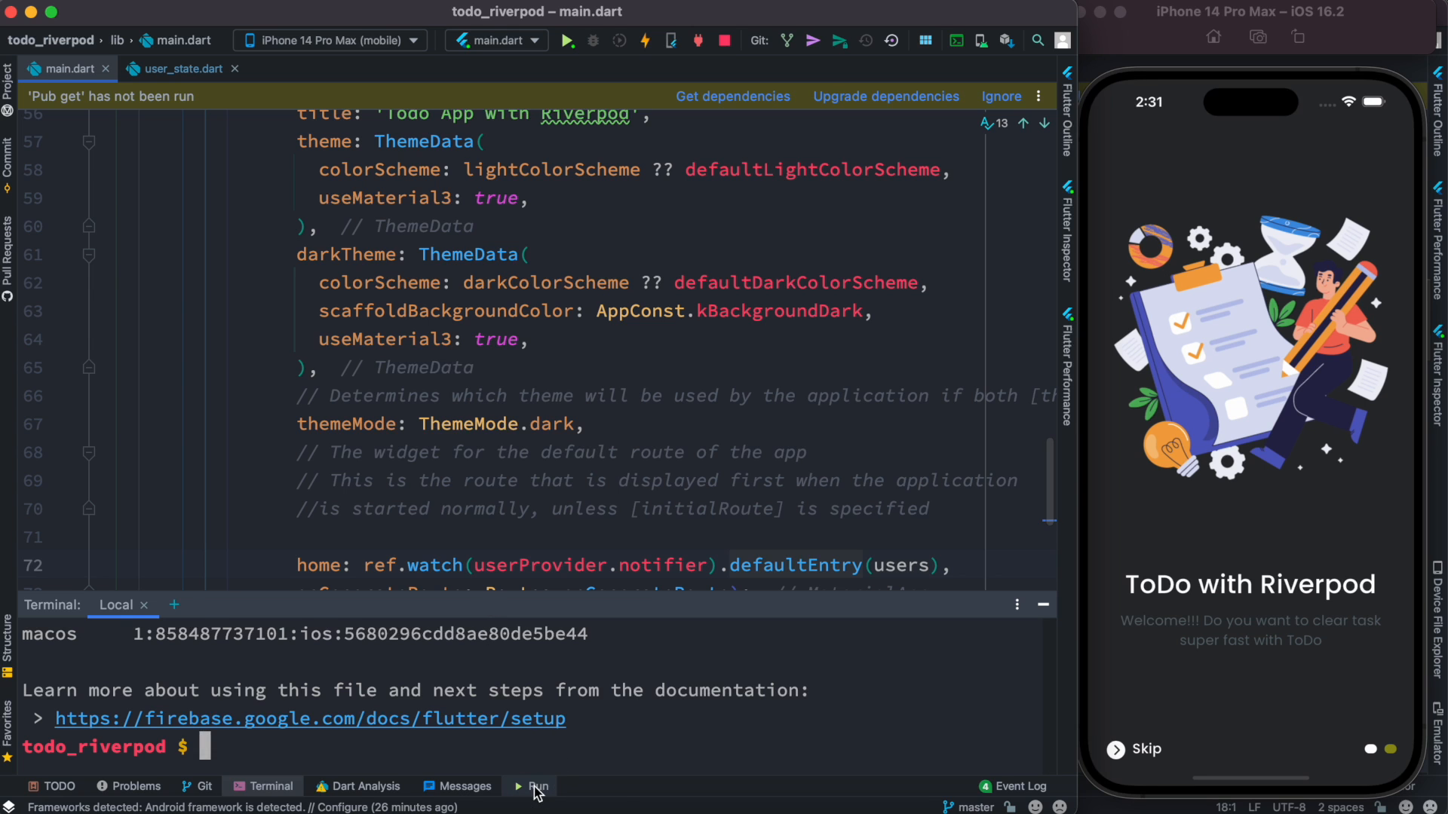
click(532, 786)
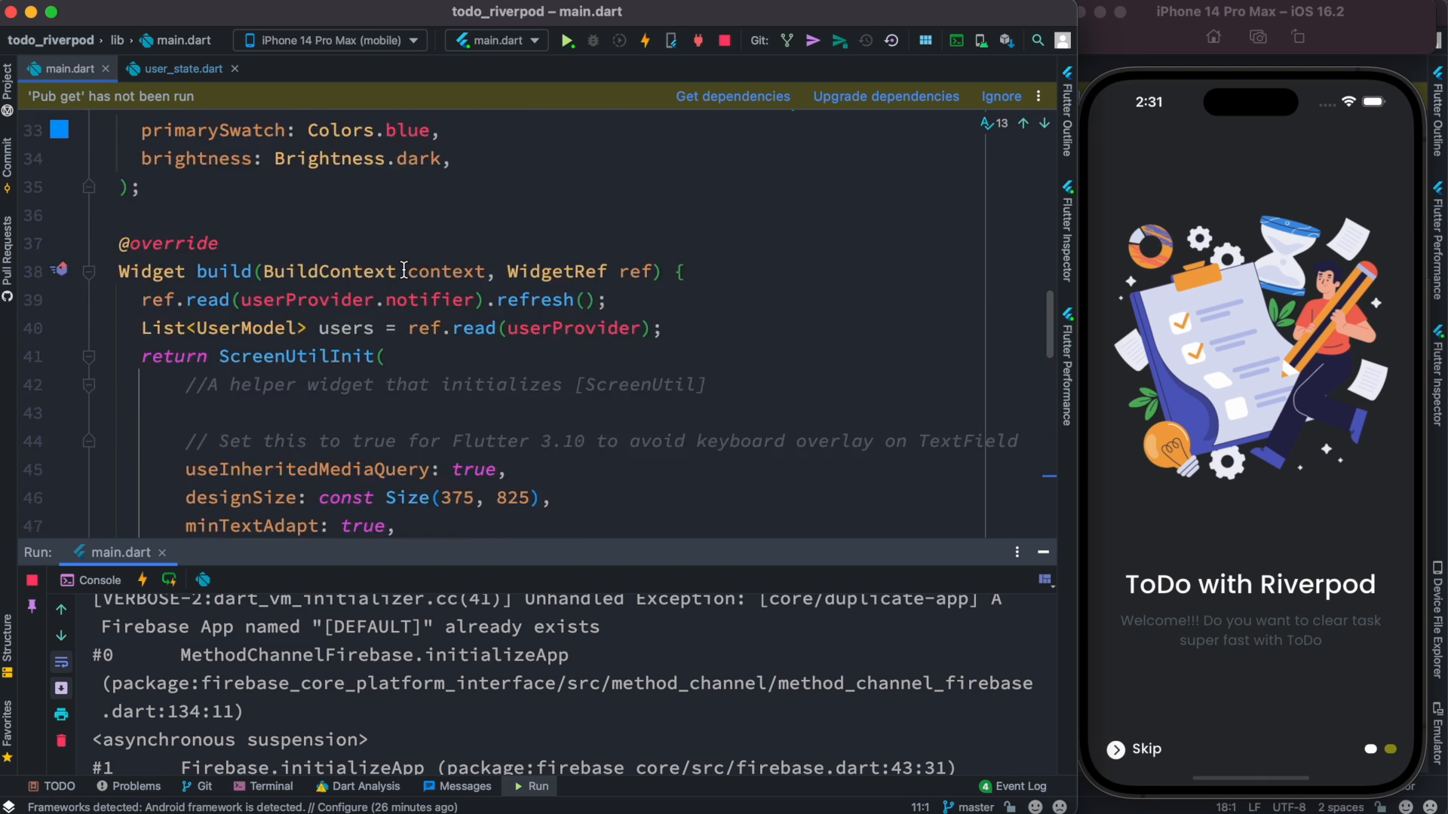
Comment out the options: DefaultFirebaseOptions line in main() with Cmd+/
scroll(up, 3)
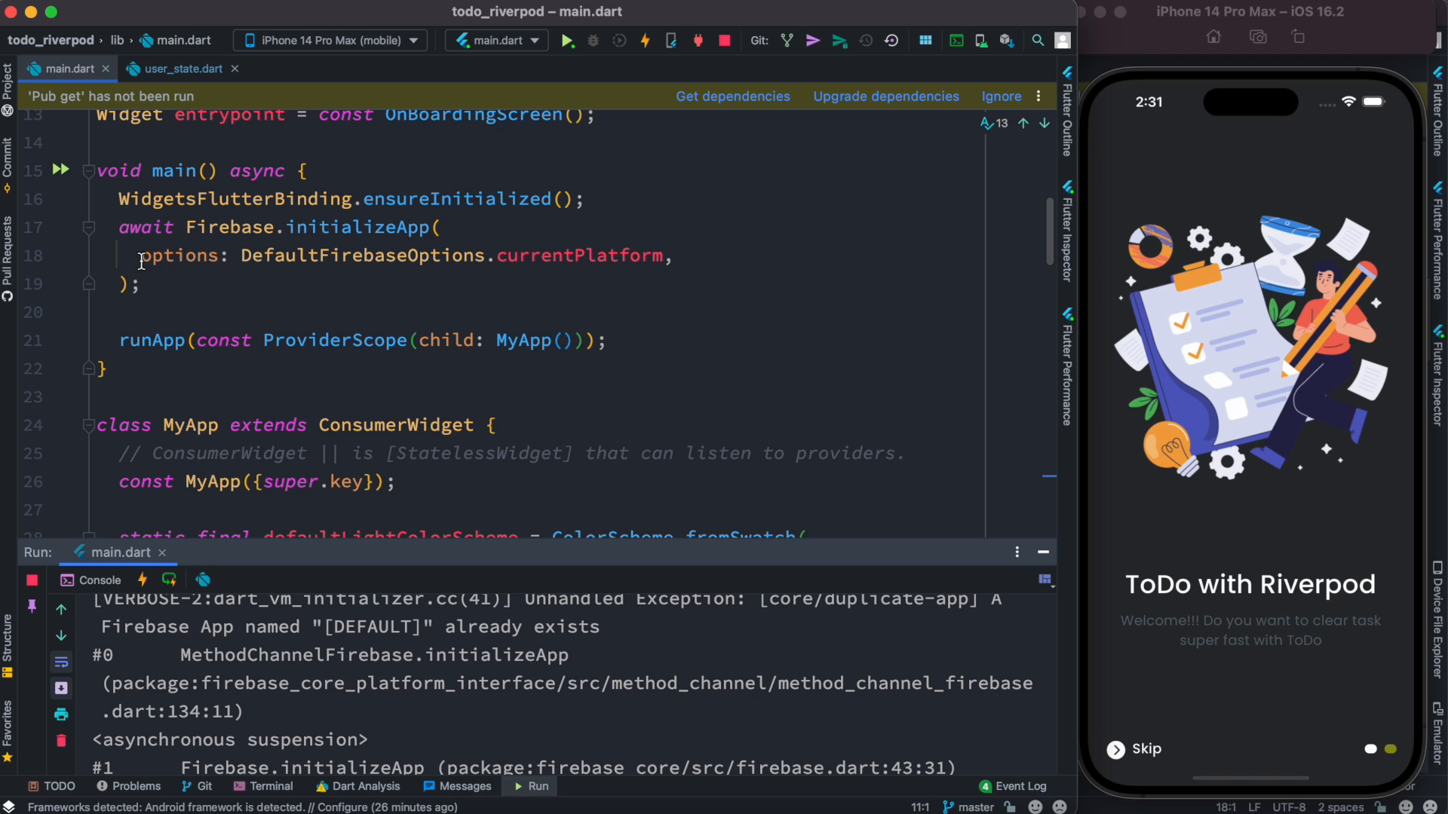
key(Cmd+/)
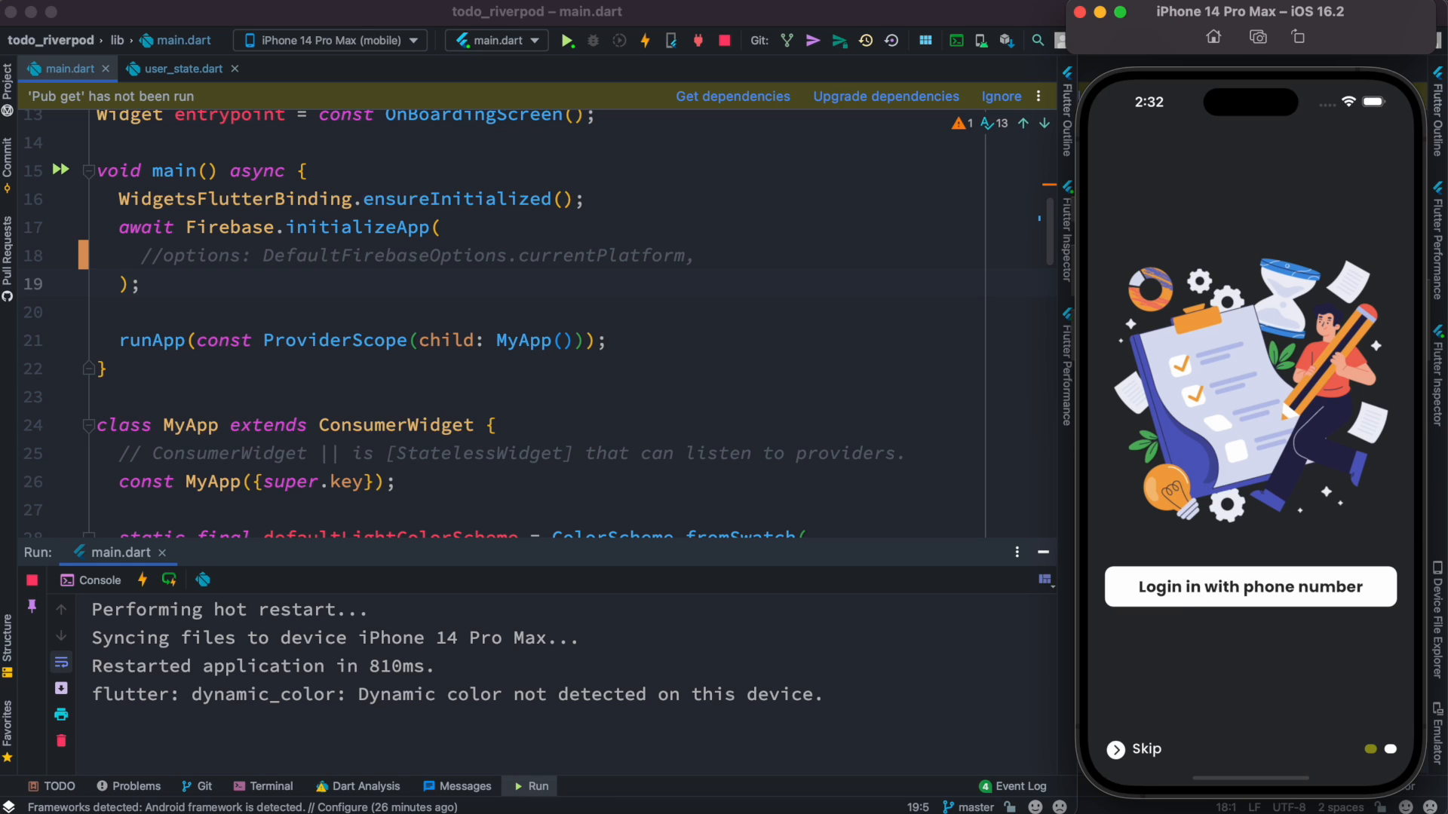
Start phone login, choose China (+86), enter the number, and tap Send Code
click(1250, 587)
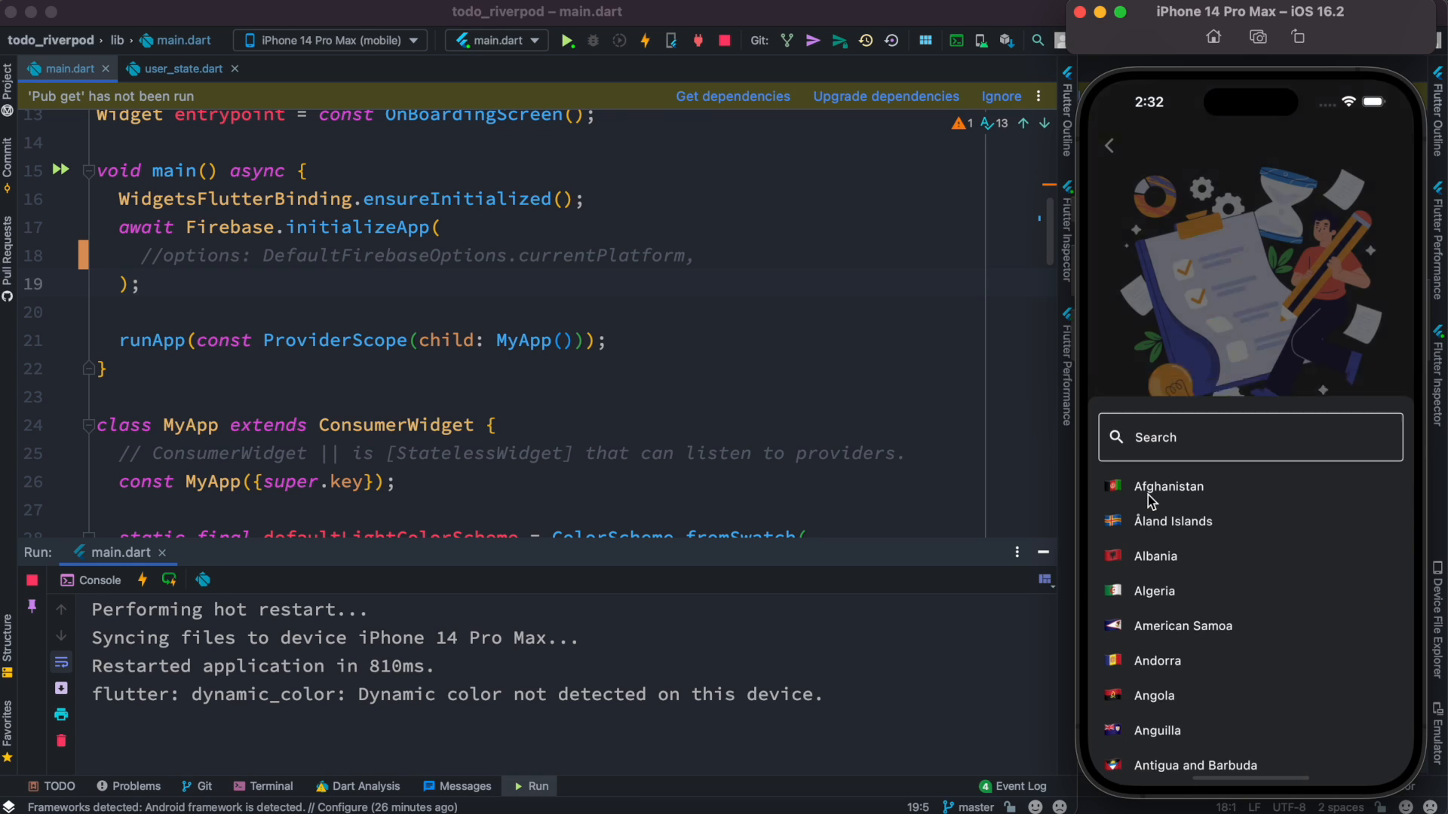
click(1250, 437)
text(chin)
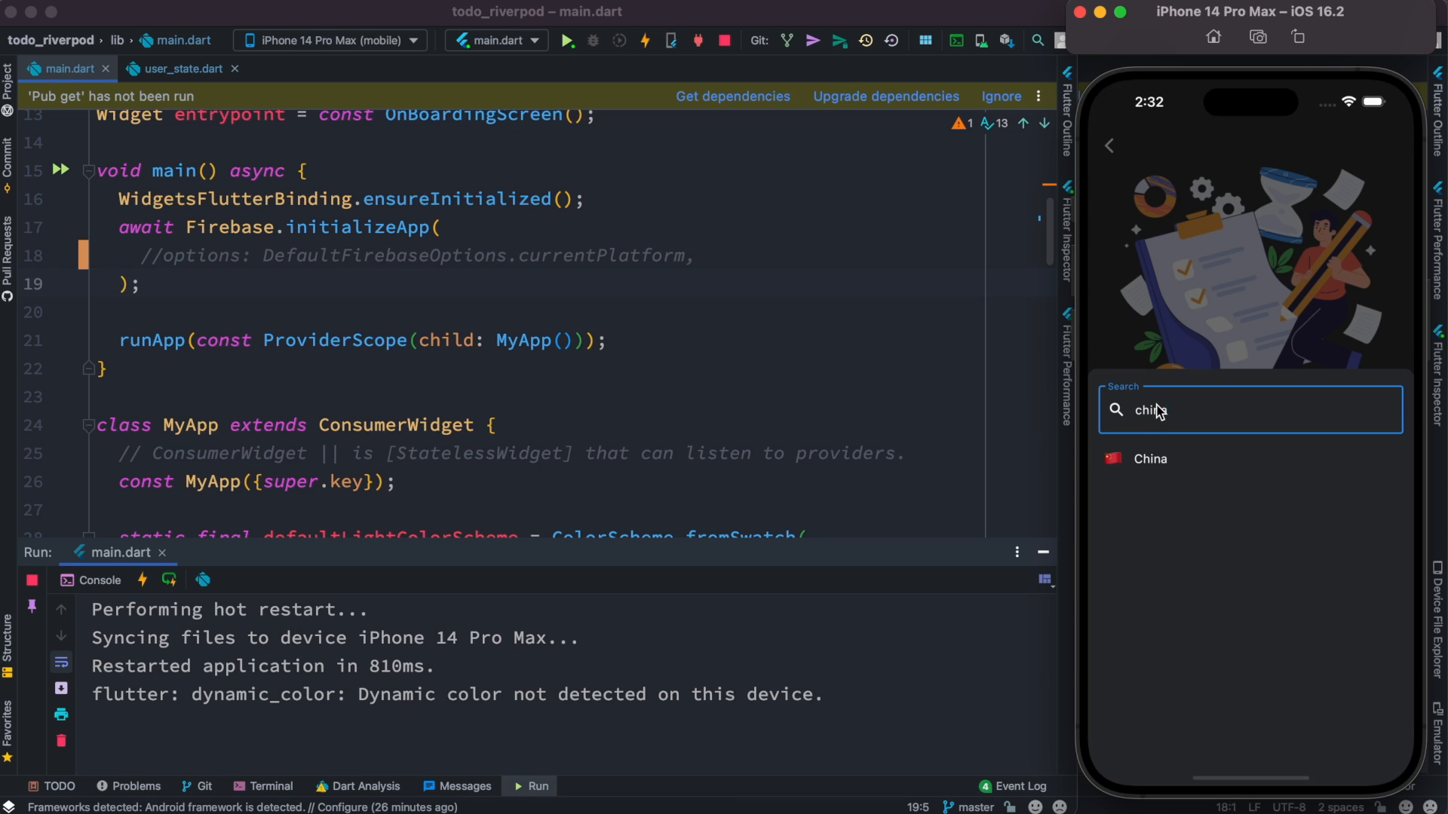
click(1150, 458)
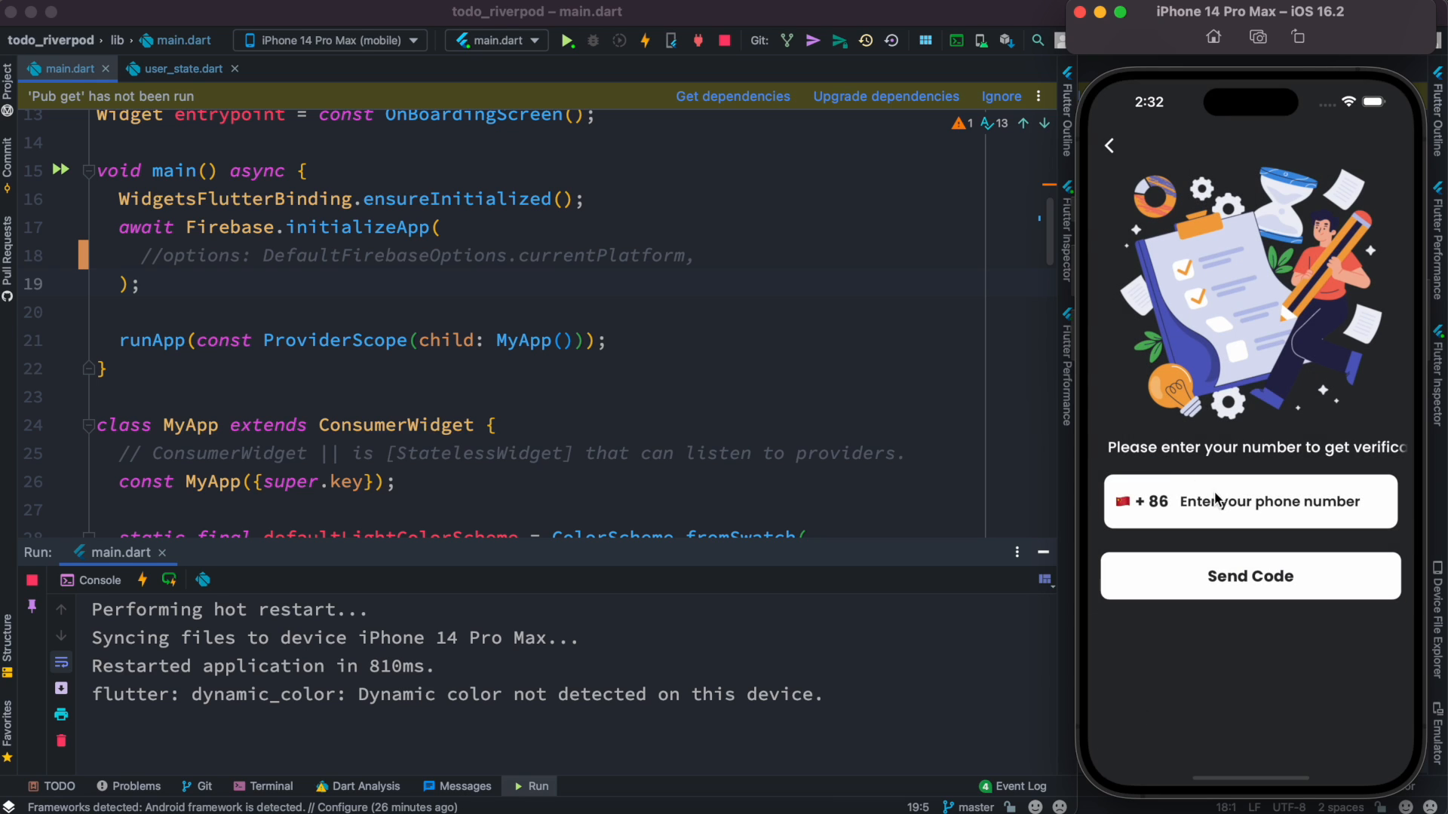
text(137683)
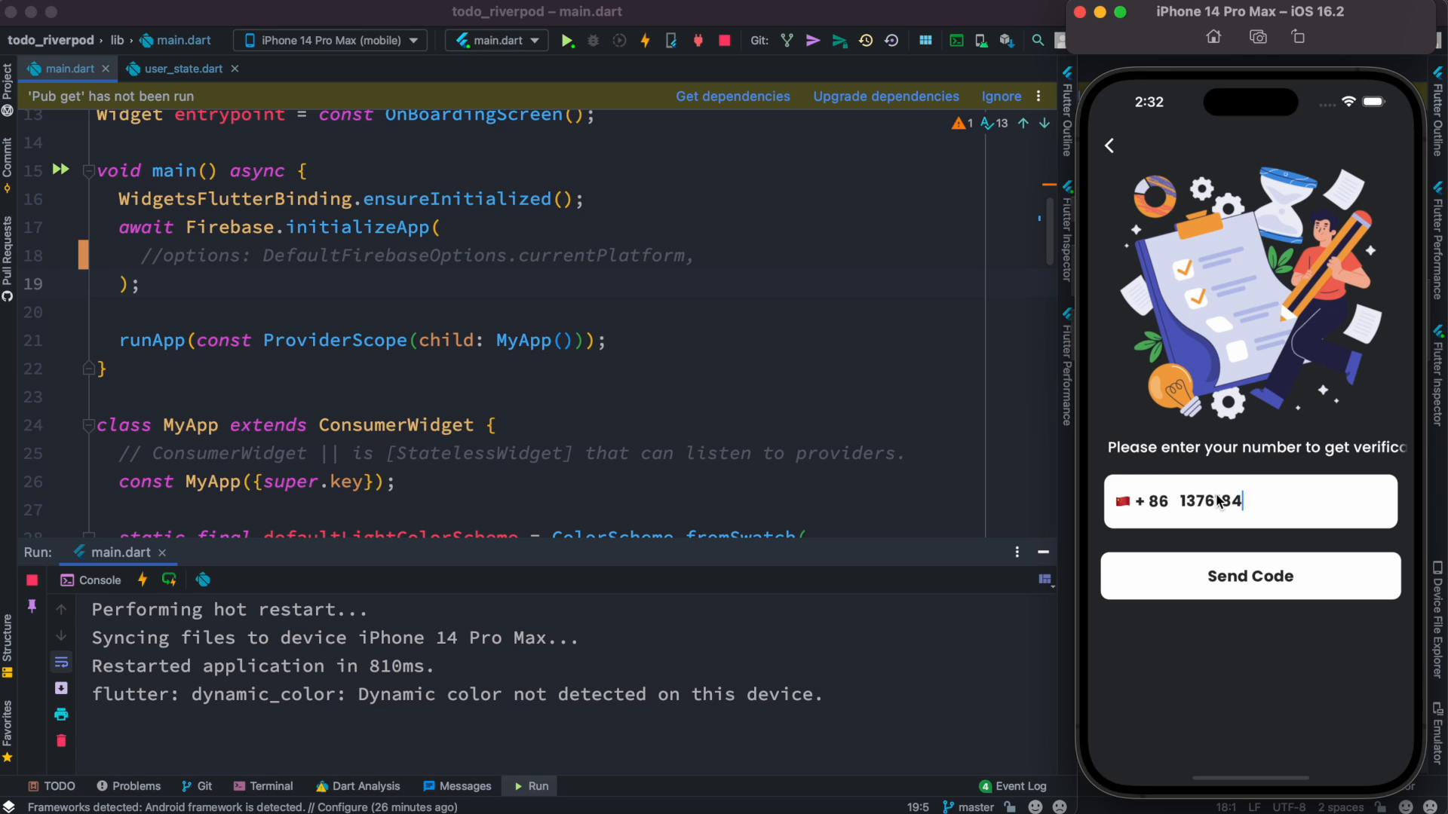
text(49016)
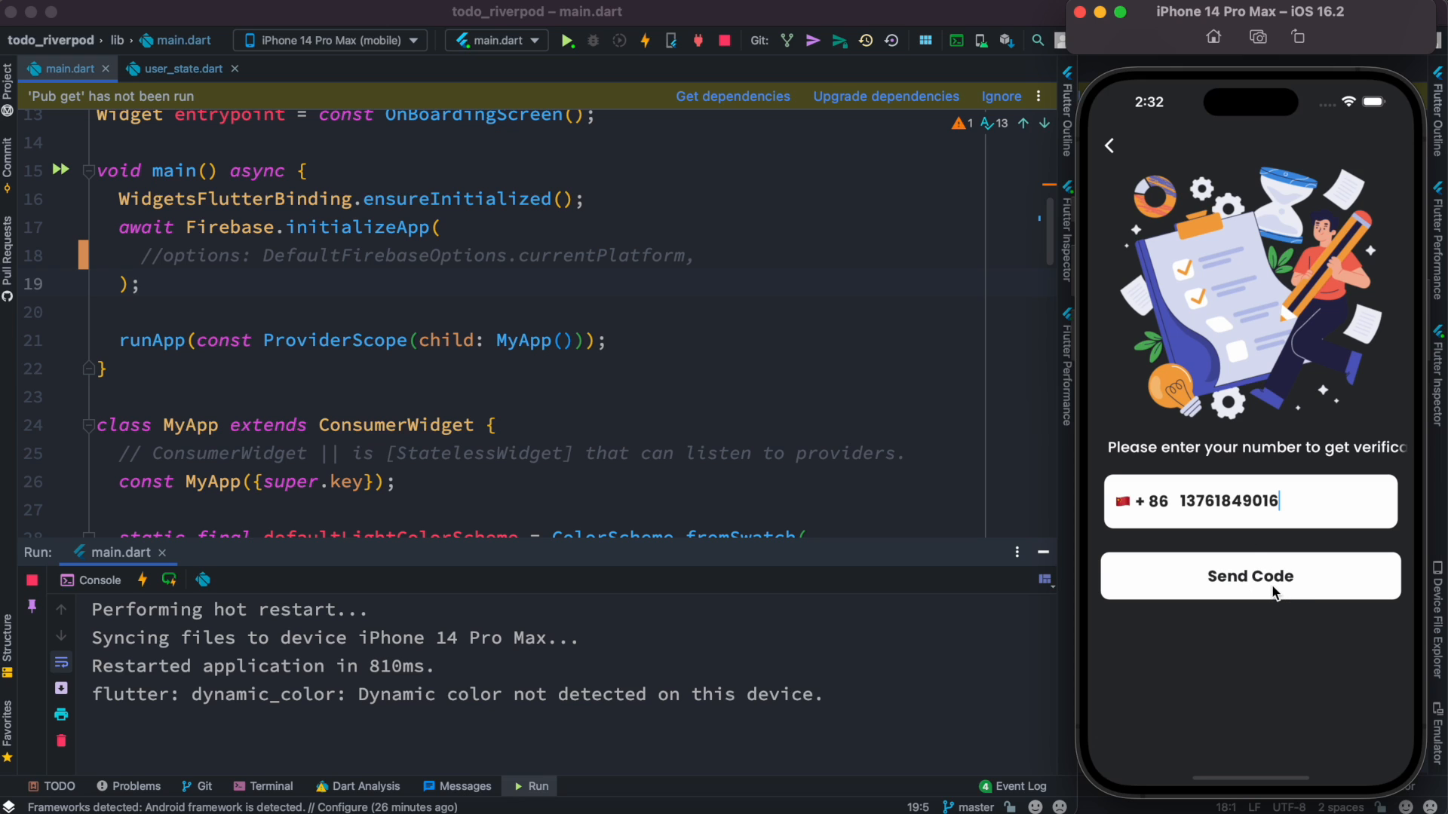
click(1250, 576)
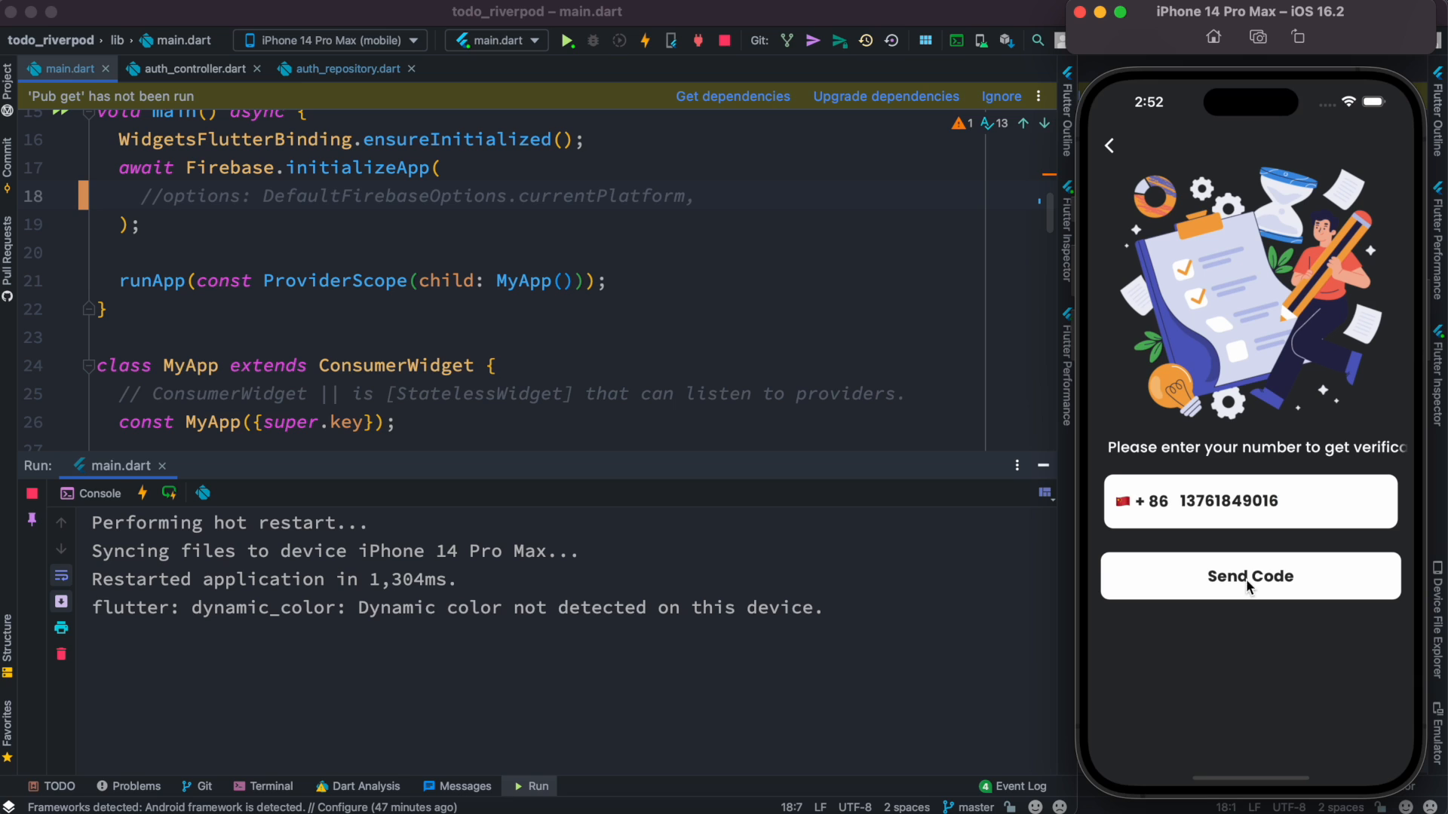
Tap Send Code again until the SMS code ID logs and six-digit entry appears
click(1249, 576)
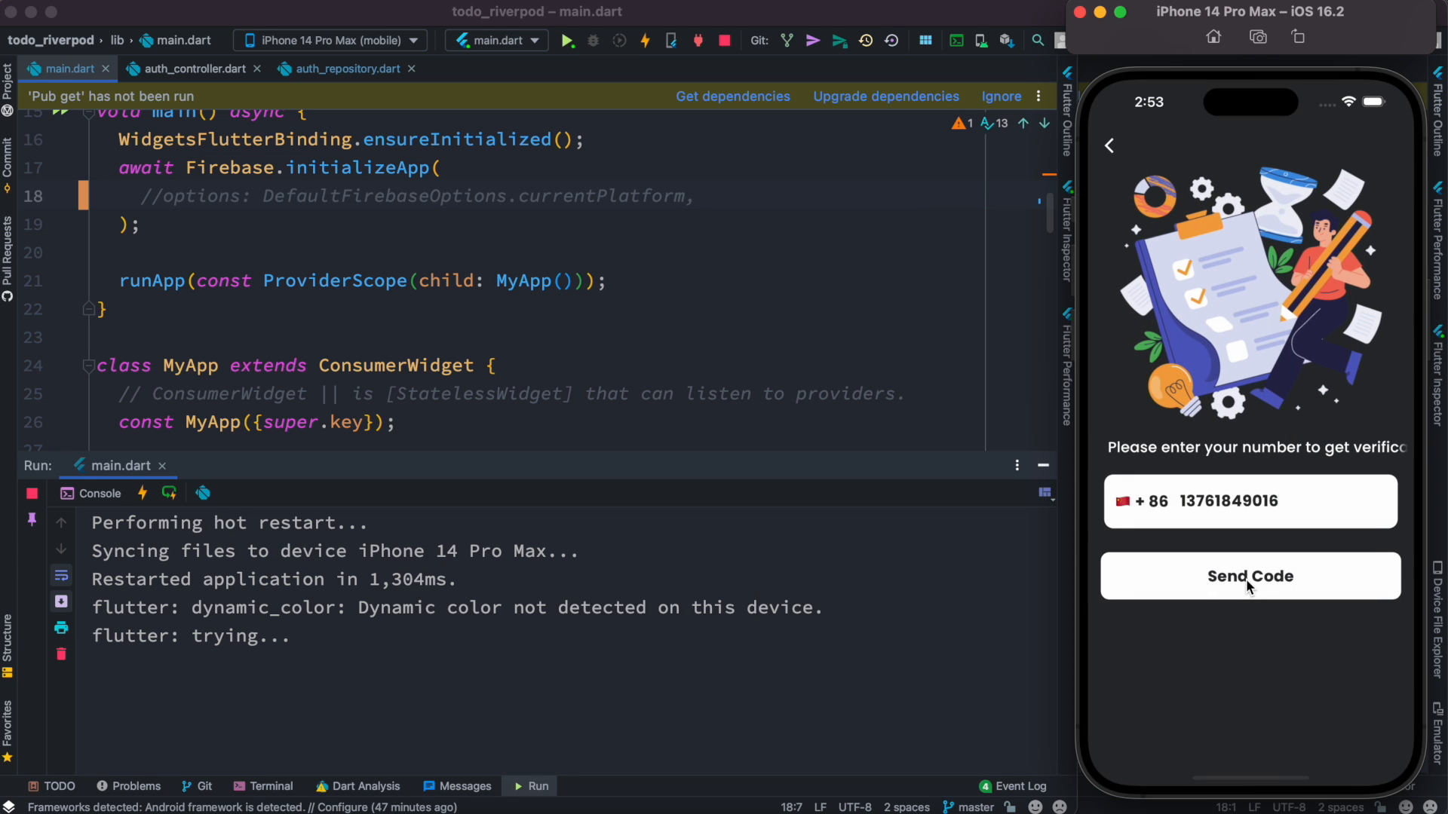
click(1250, 576)
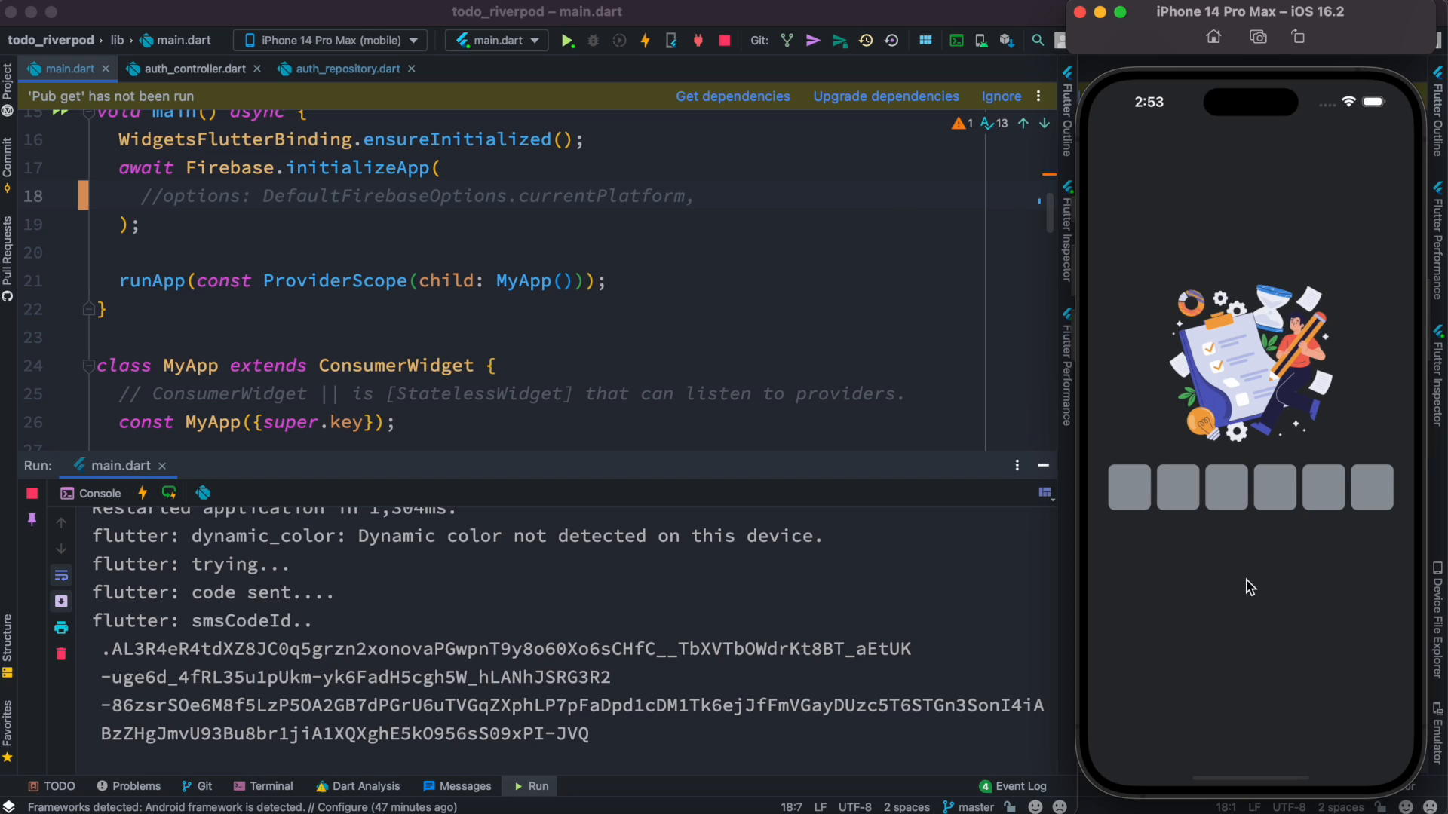
mouse_move(967, 524)
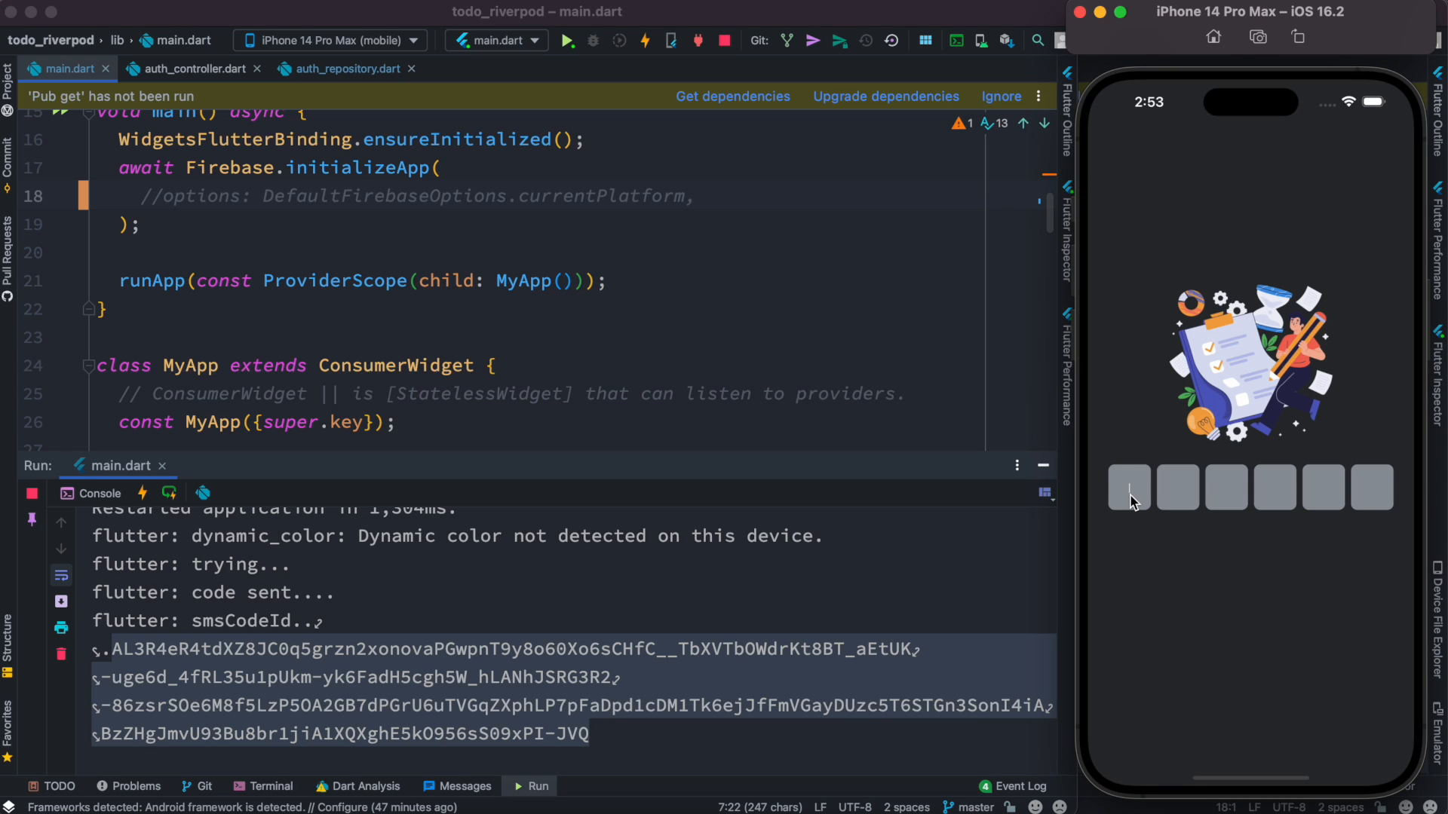
Enter the six-digit test code to reach the Task Management home screen
text(9)
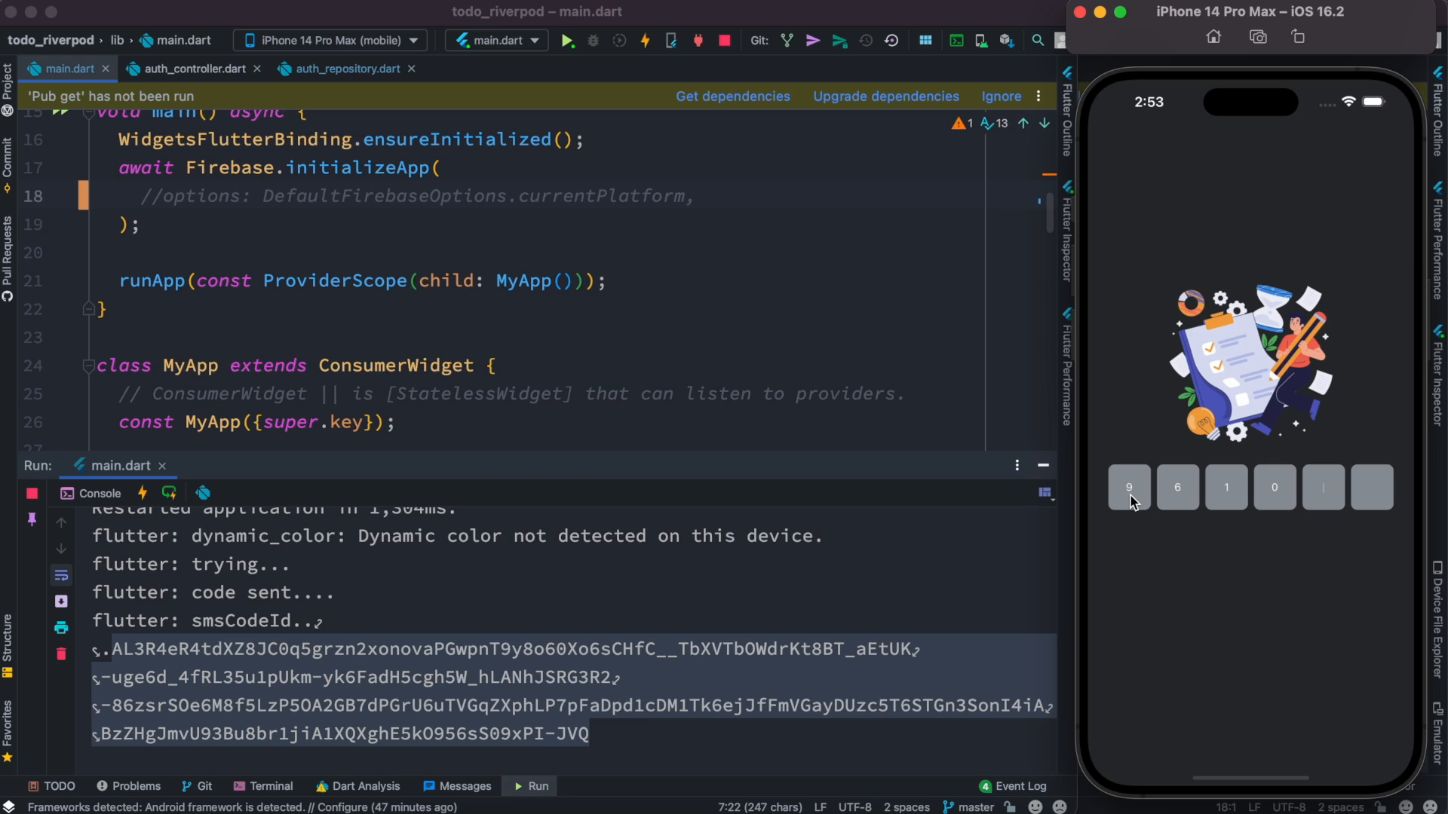
click(1322, 487)
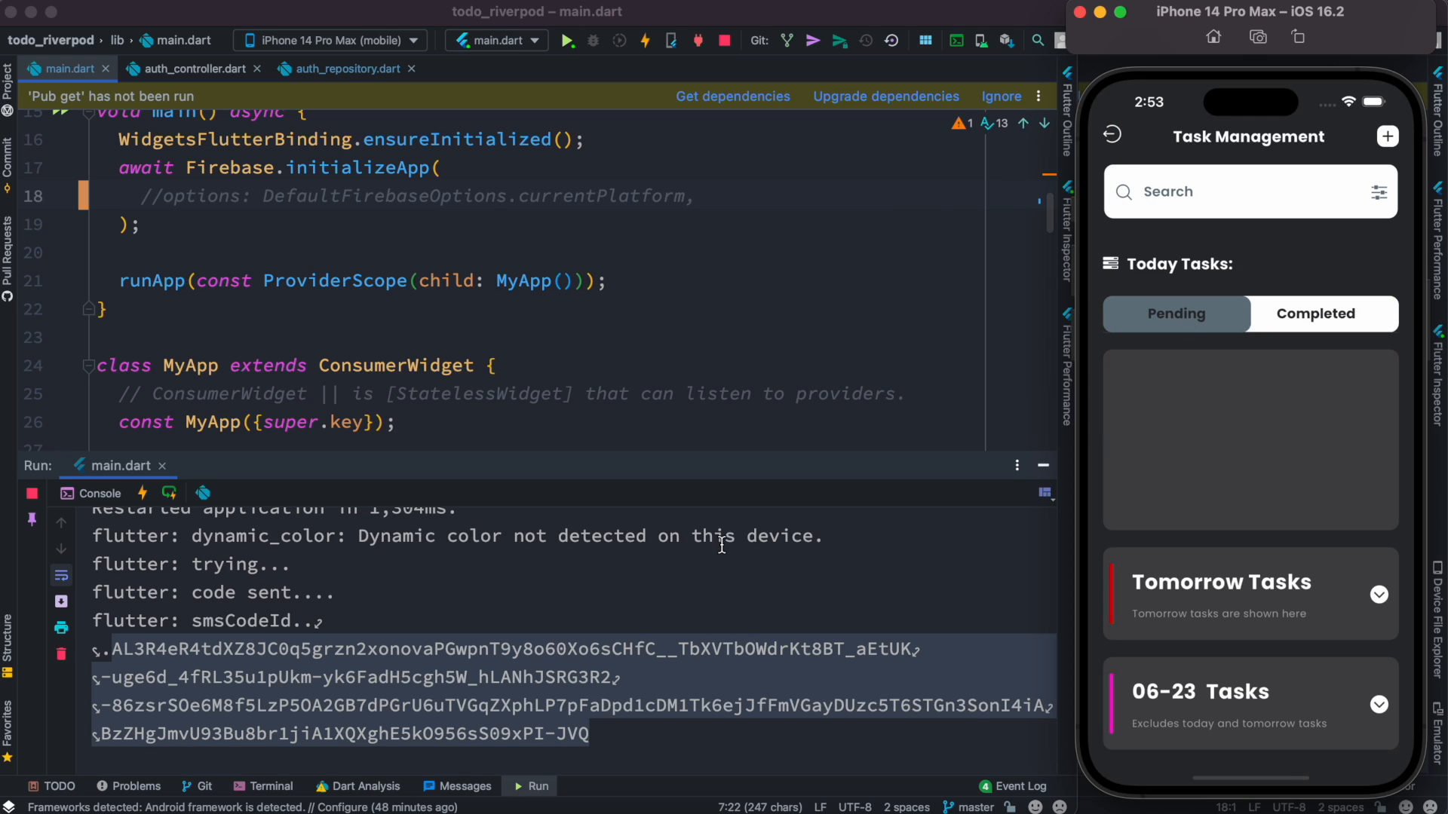
mouse_move(1172, 264)
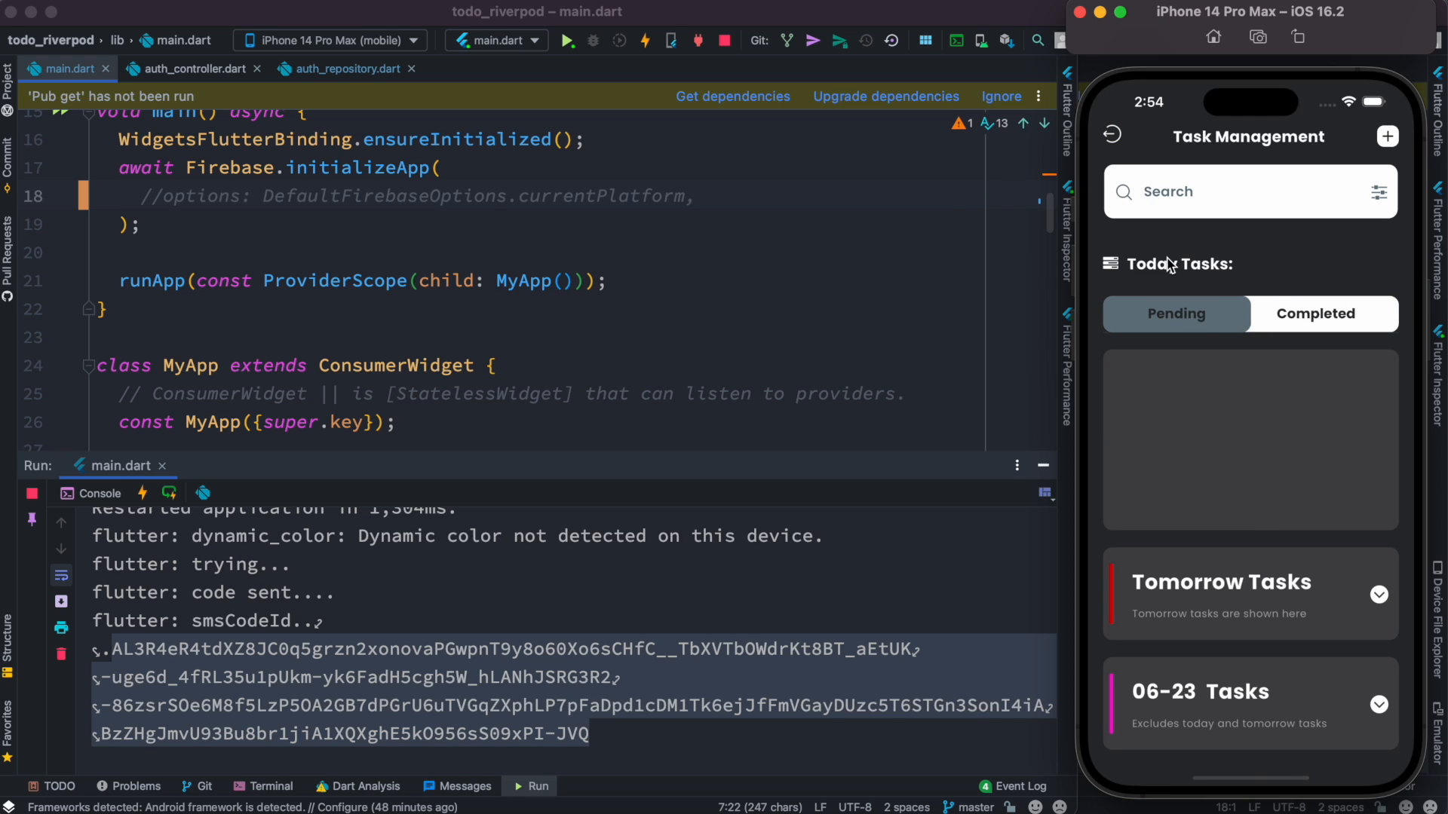
mouse_move(931, 294)
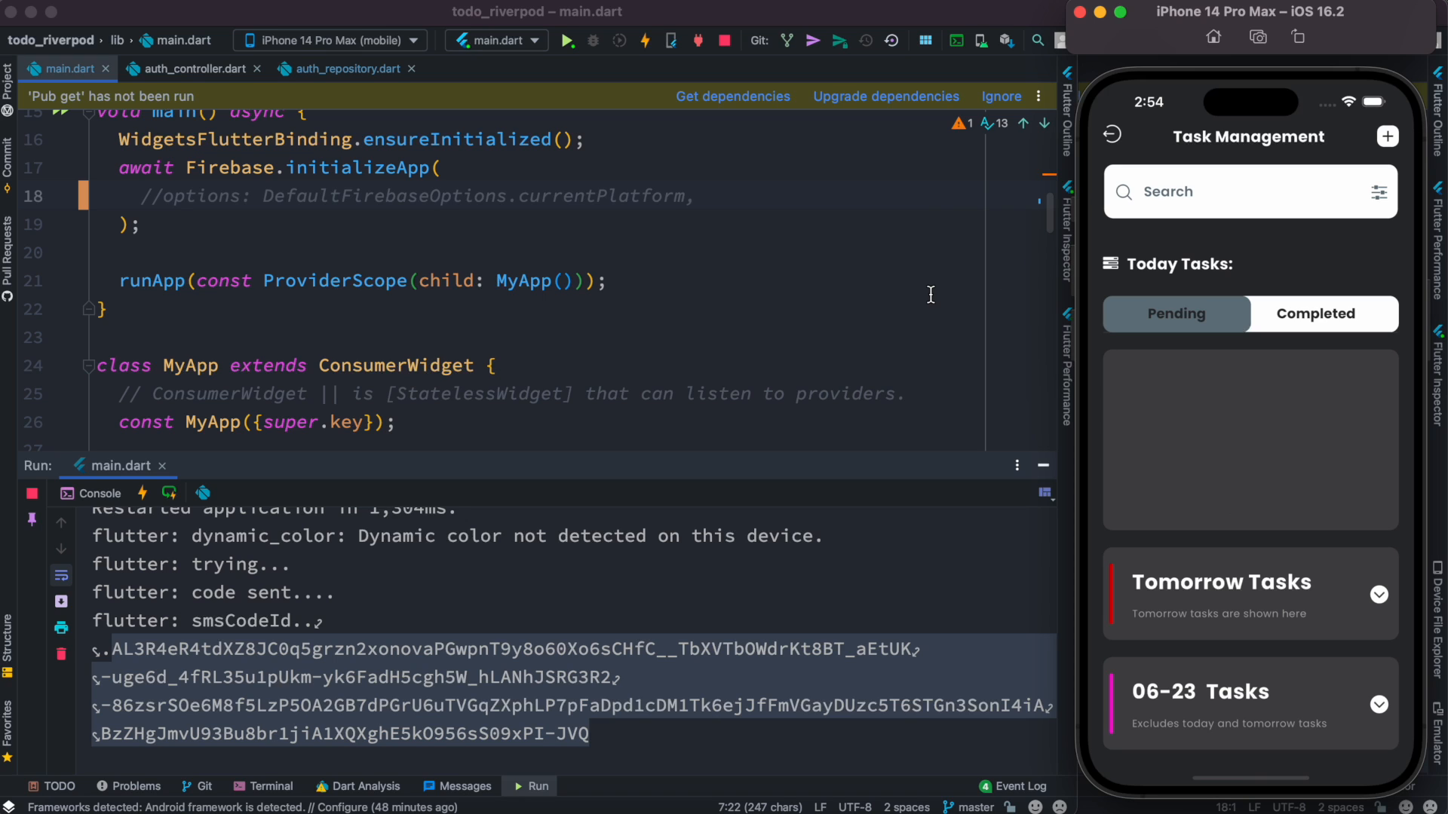